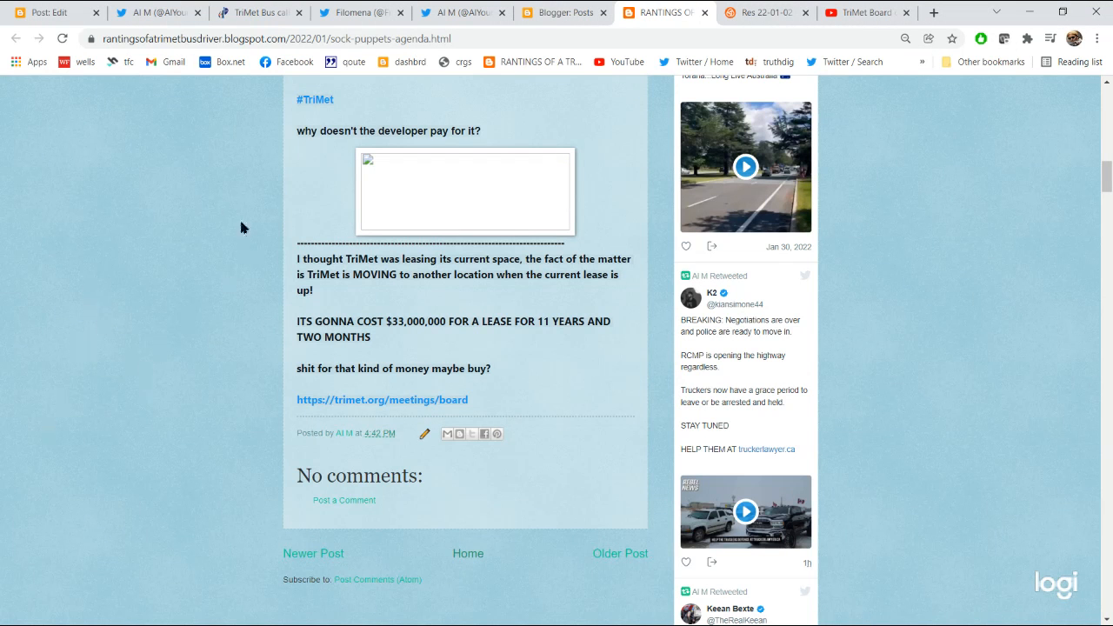
# Scroll up to the top of the Res 22-01-02 lease memo PDF
pyautogui.scroll(3)
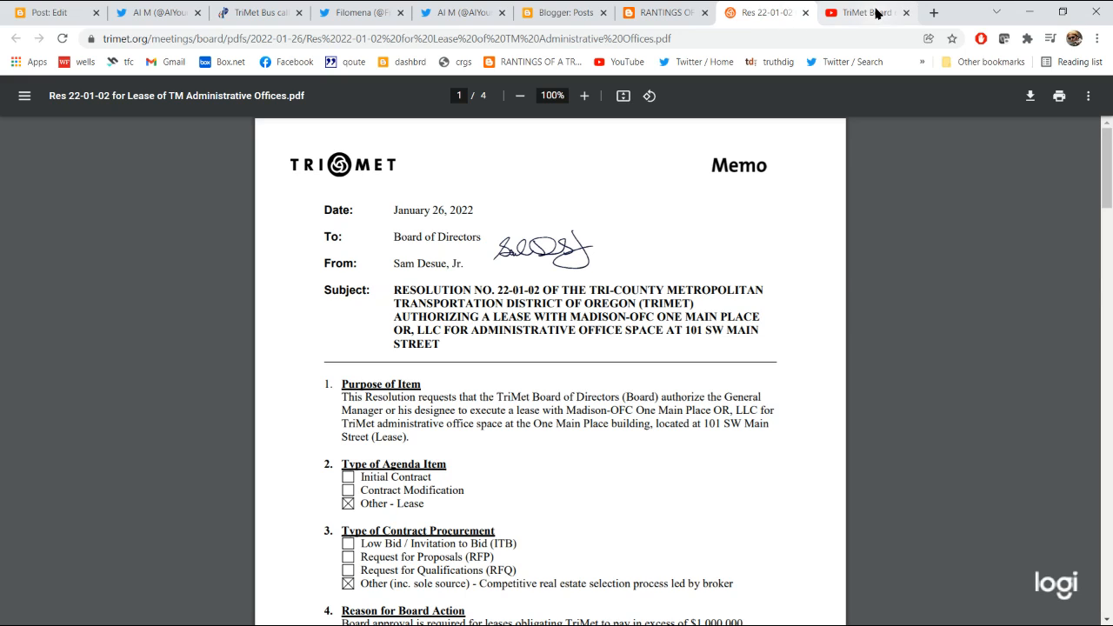
# Switch to the TriMet Board meeting YouTube video tab
pyautogui.click(856, 12)
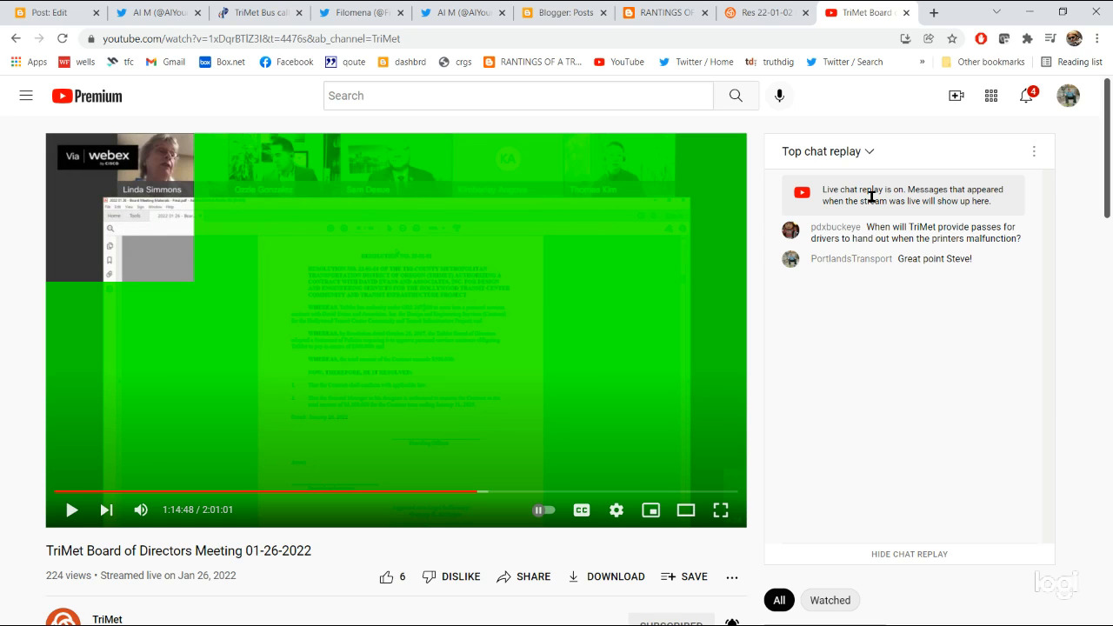
pyautogui.moveTo(1068, 195)
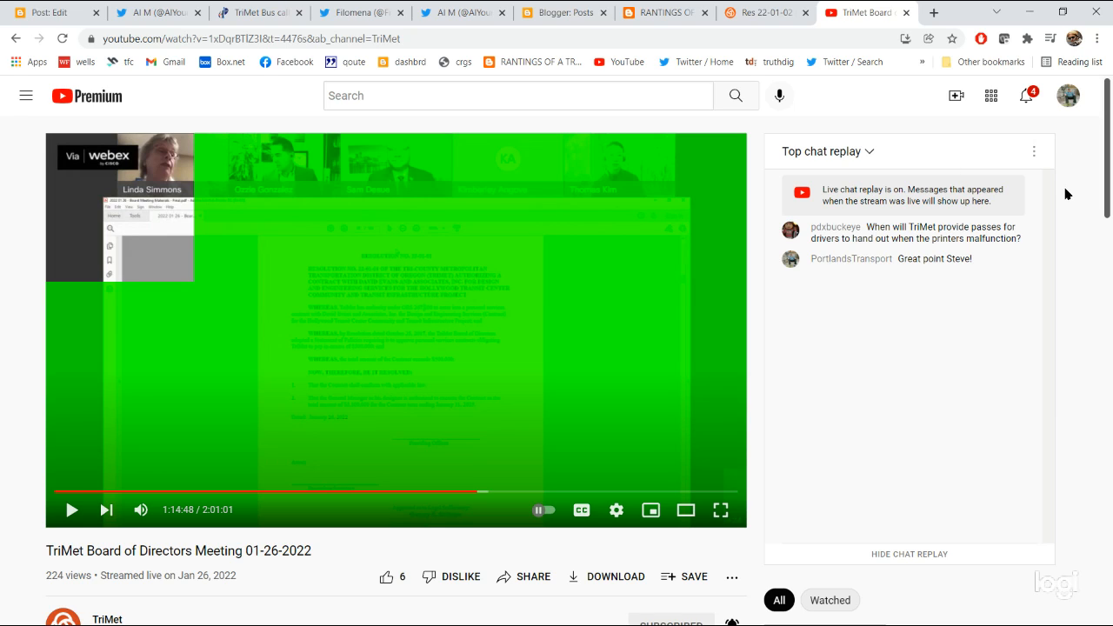
pyautogui.moveTo(1009, 177)
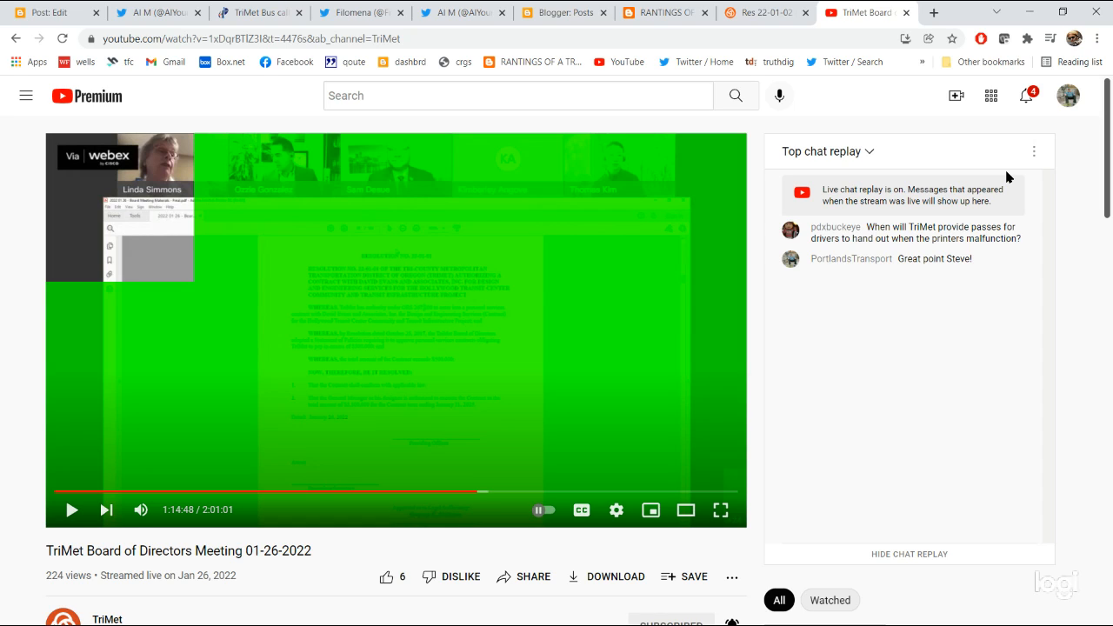
pyautogui.moveTo(1099, 146)
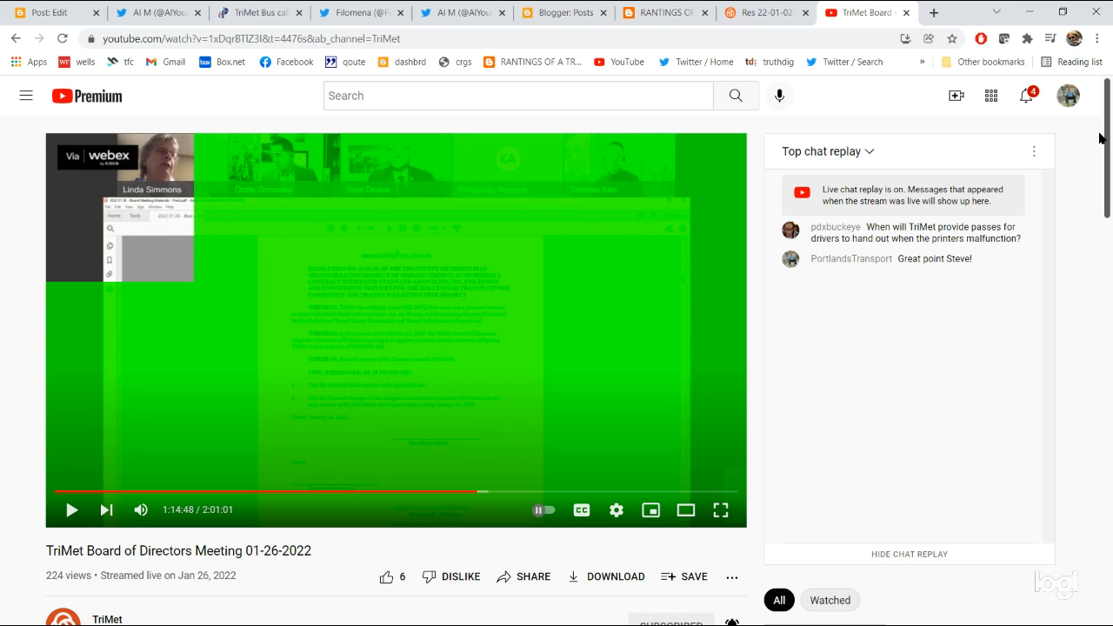
pyautogui.moveTo(1078, 80)
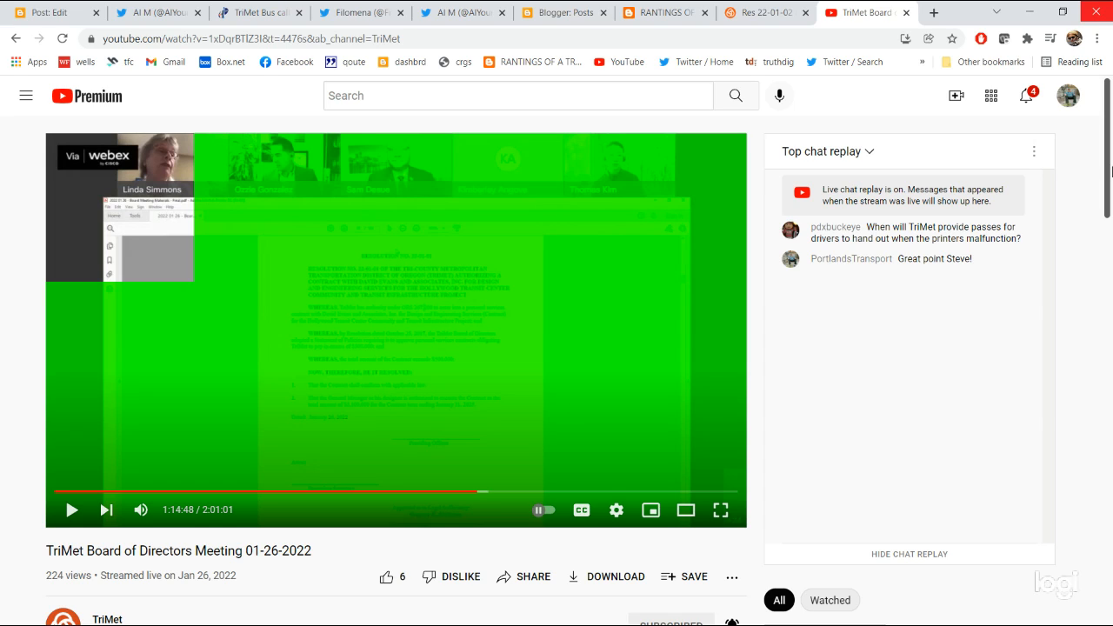
pyautogui.moveTo(1078, 92)
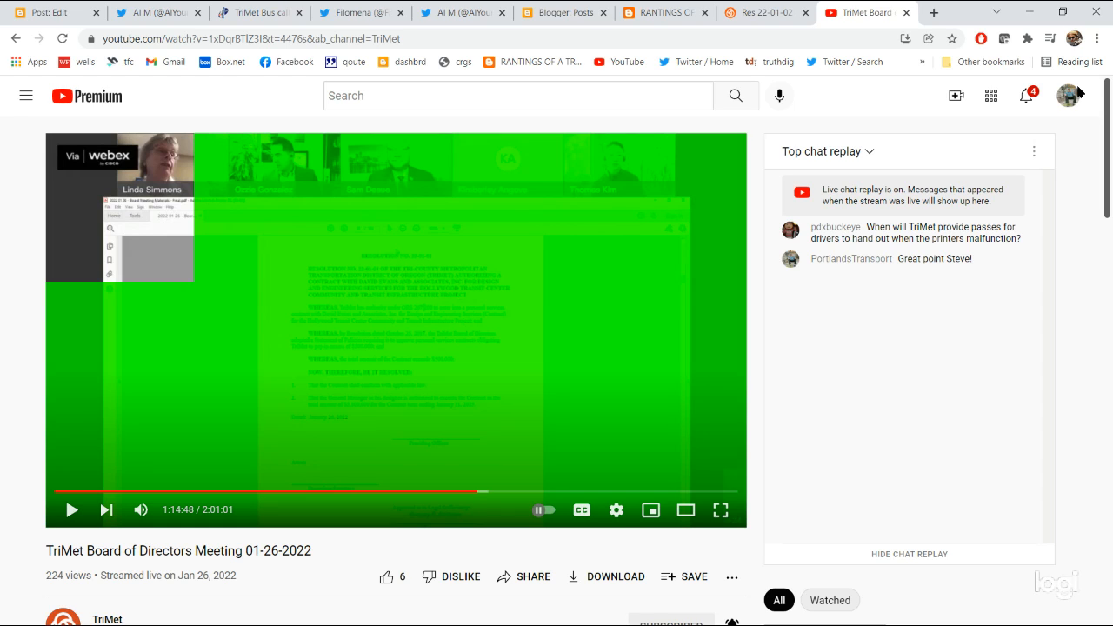
pyautogui.moveTo(1079, 92)
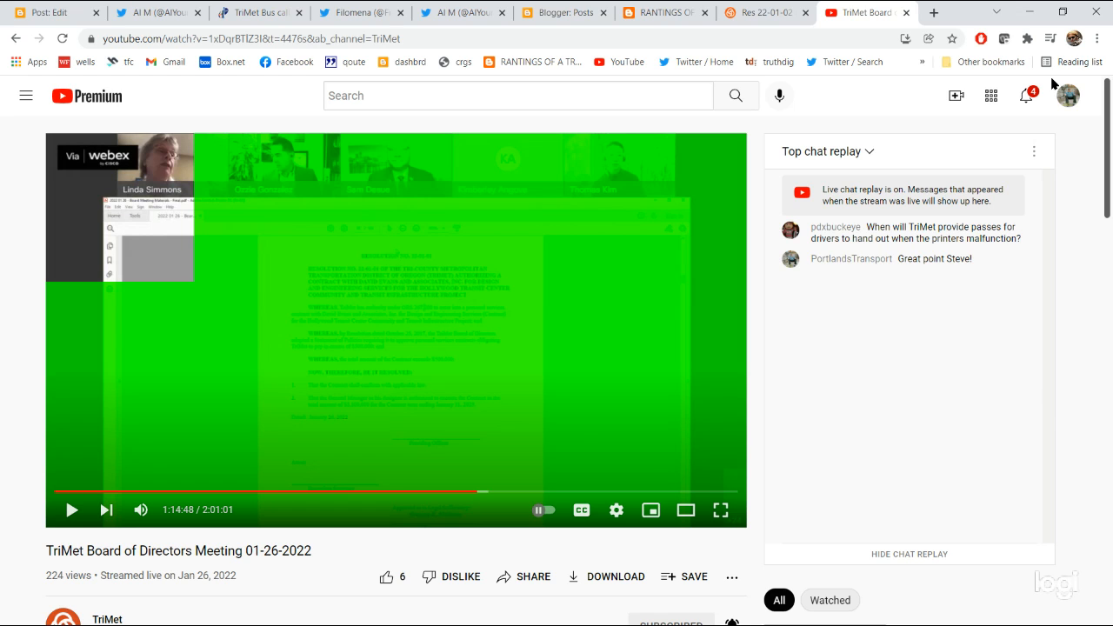
# Return to the lease memo PDF and scroll down to section 6 Background
pyautogui.click(763, 12)
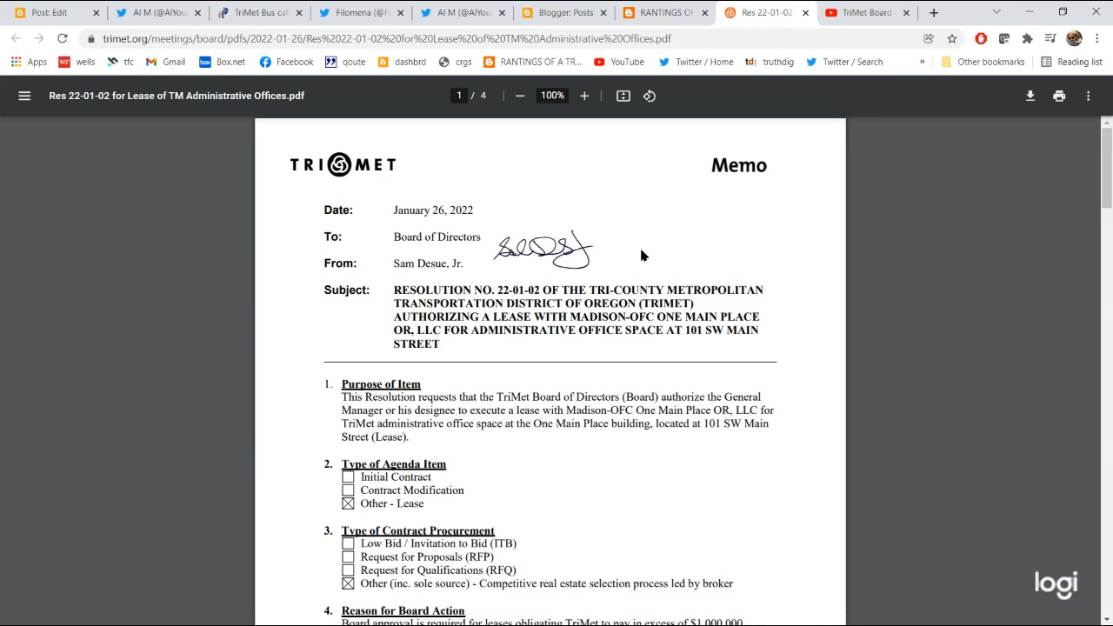
pyautogui.scroll(-3)
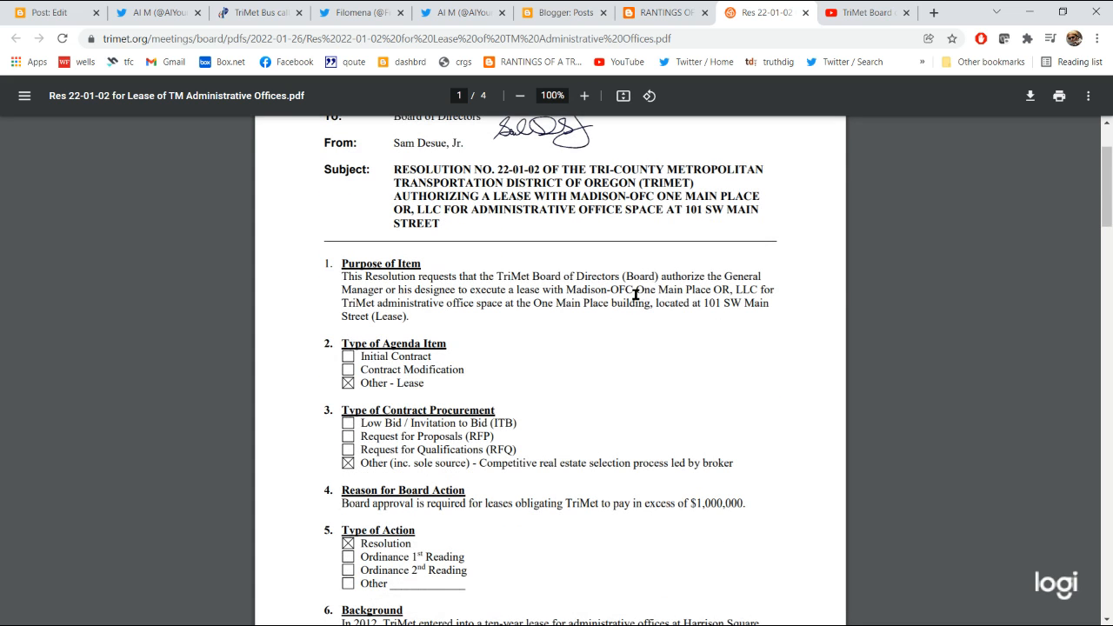
pyautogui.click(861, 12)
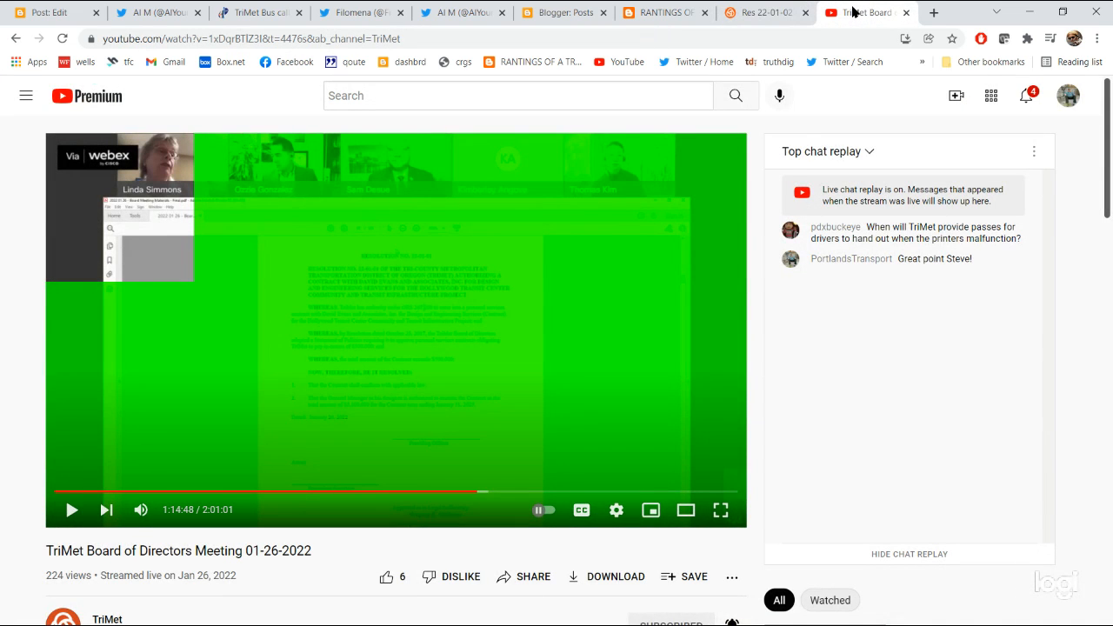
pyautogui.moveTo(745, 7)
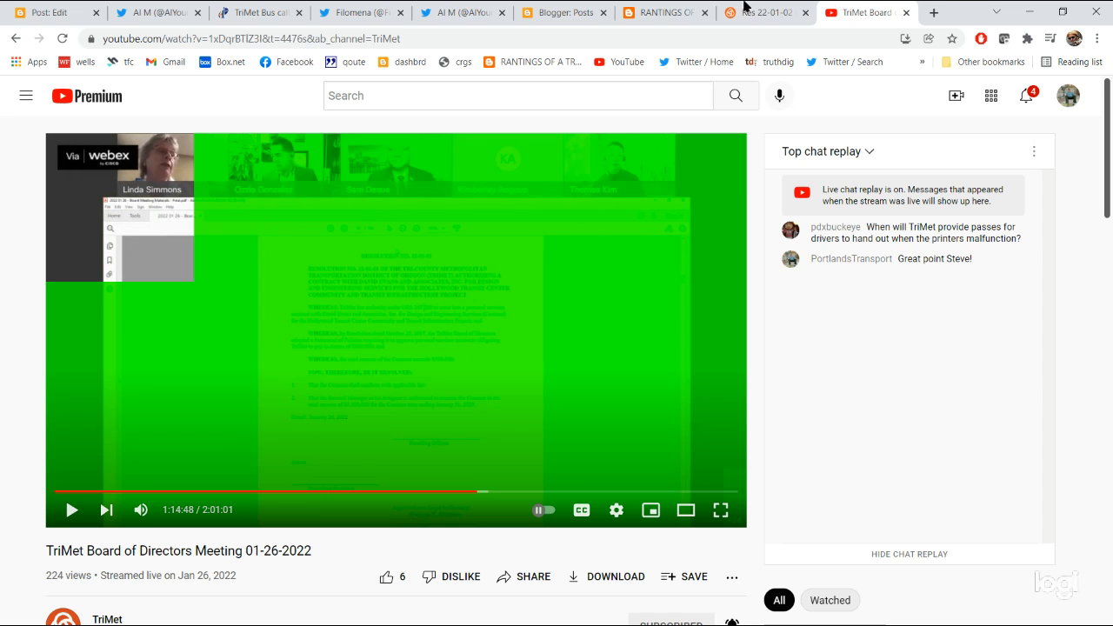
pyautogui.click(764, 13)
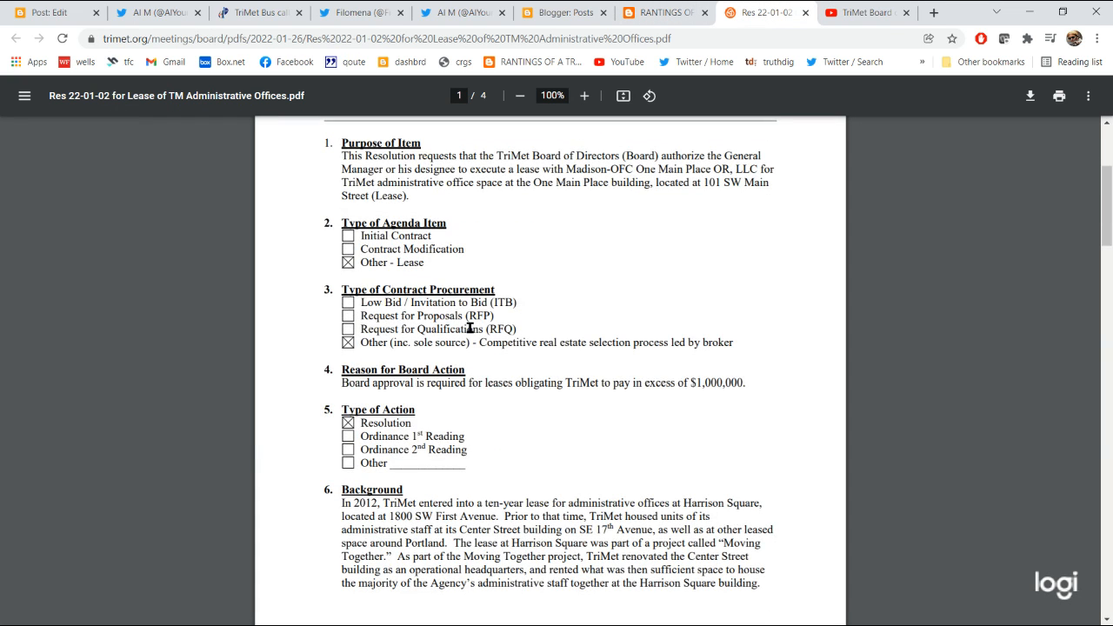
pyautogui.scroll(-3)
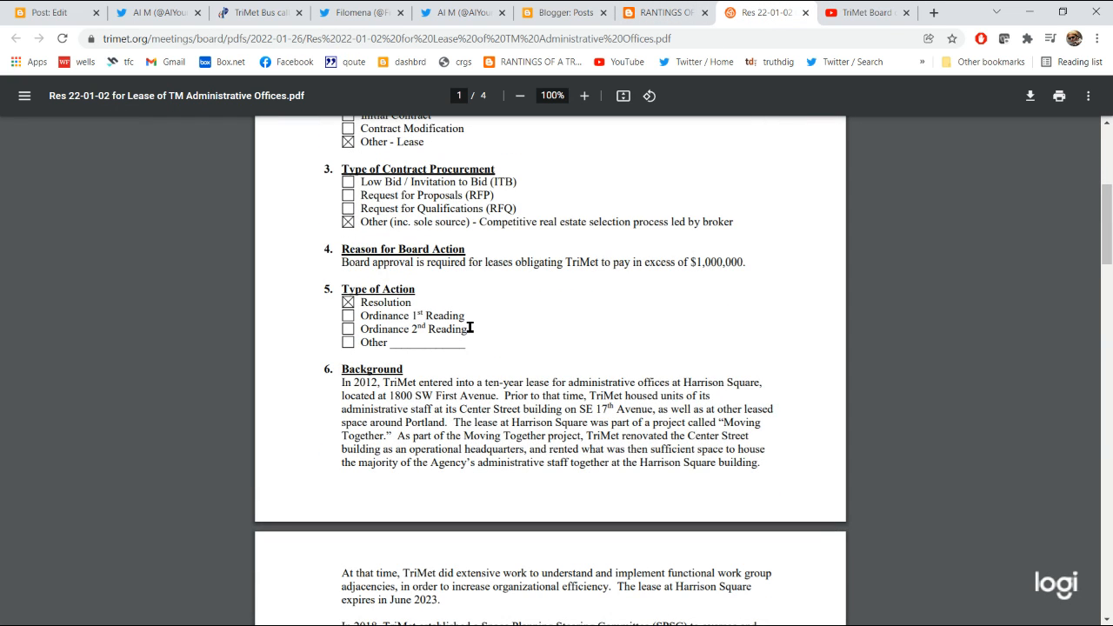
pyautogui.moveTo(542, 338)
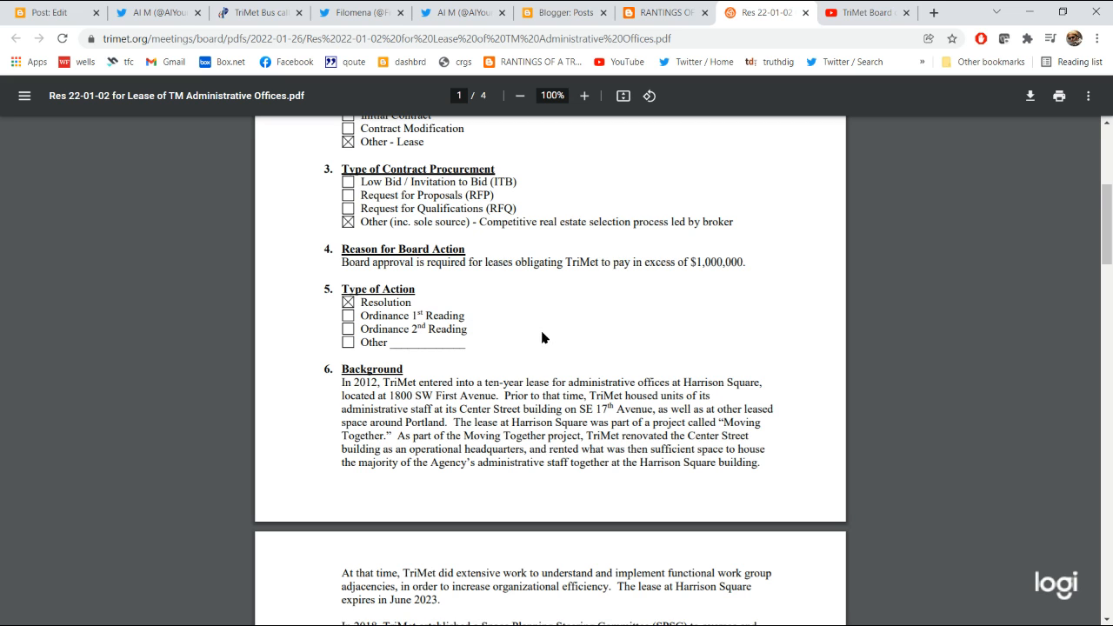
pyautogui.scroll(-3)
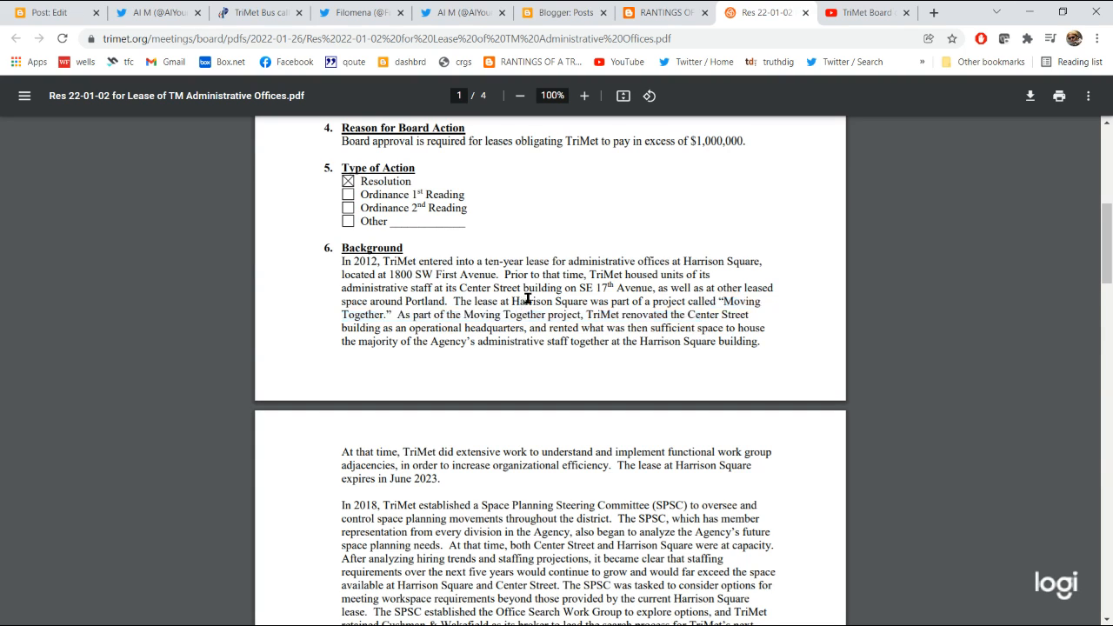
# Highlight the sentence about the 2012 Harrison Square lease and Moving Together project
pyautogui.moveTo(449, 301); pyautogui.dragTo(643, 300)
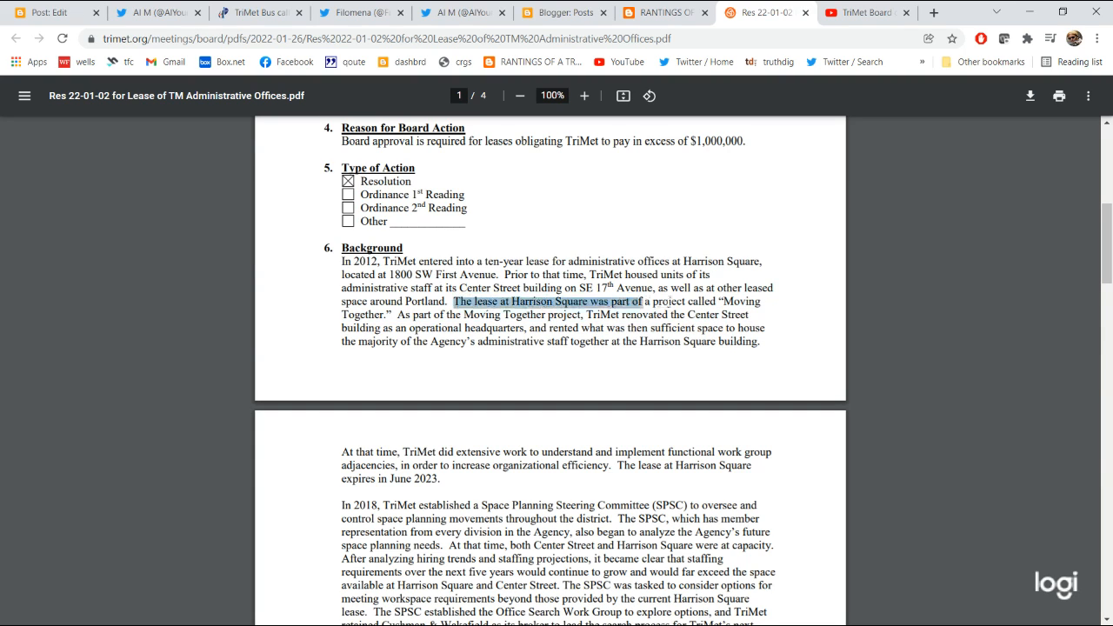
pyautogui.moveTo(640, 303); pyautogui.dragTo(393, 315)
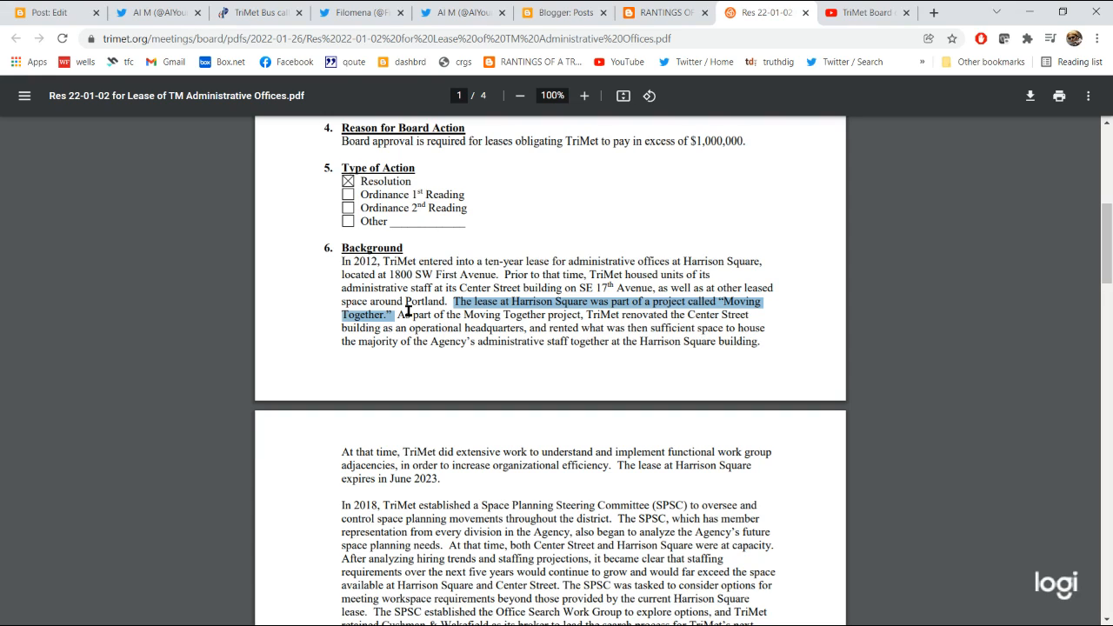
pyautogui.moveTo(435, 289)
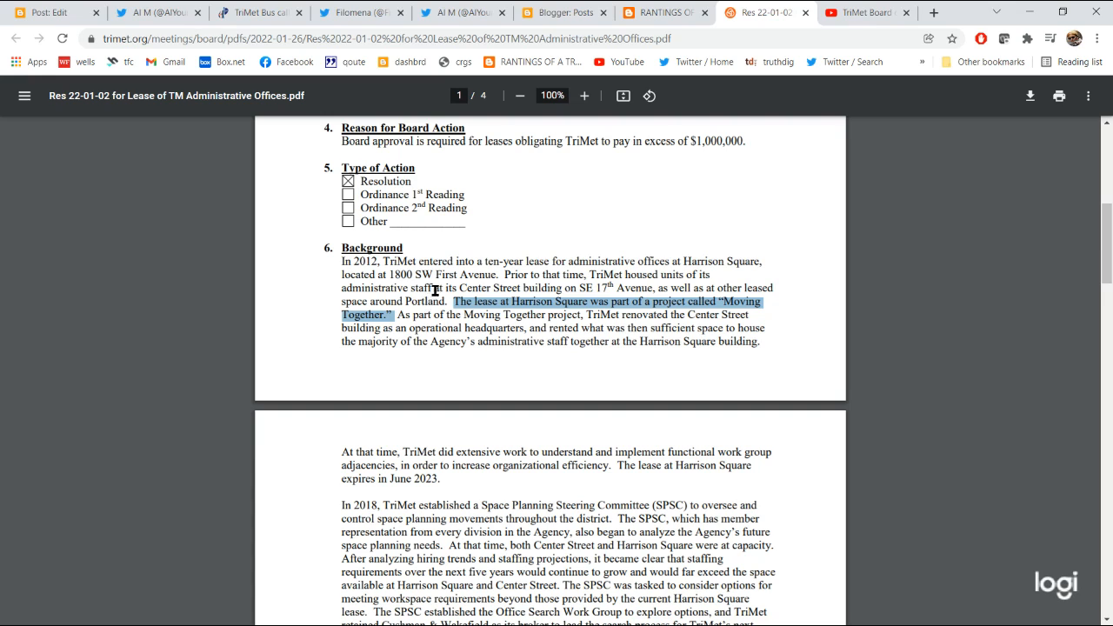
pyautogui.moveTo(592, 330)
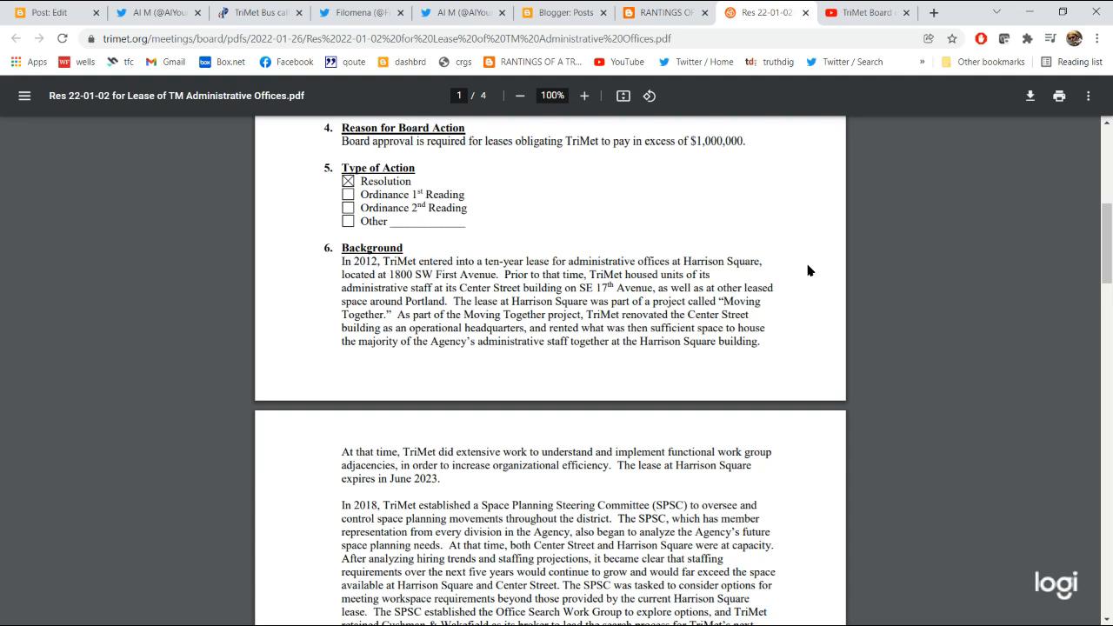
pyautogui.moveTo(755, 295)
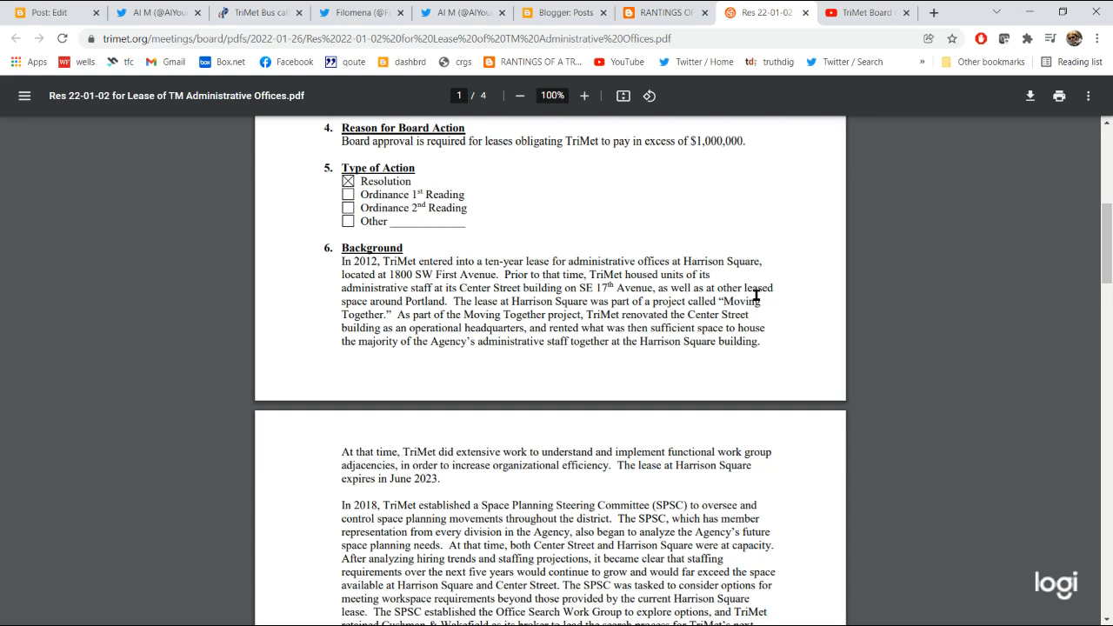
# Scroll down to page 2 and the 2018 Space Planning Steering Committee paragraph
pyautogui.scroll(-3)
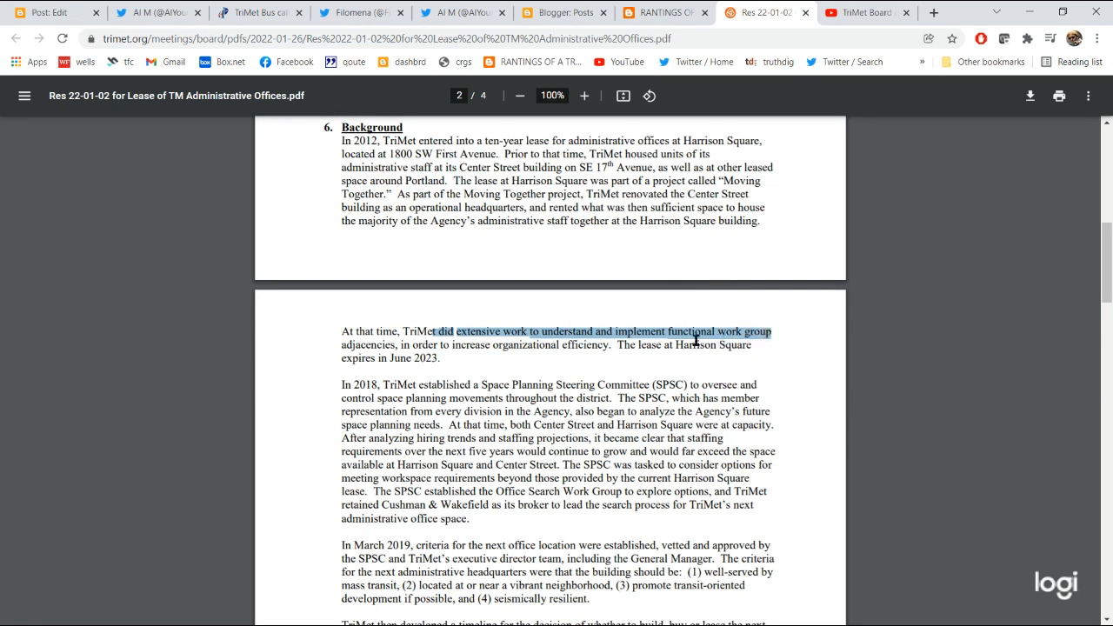
pyautogui.scroll(-3)
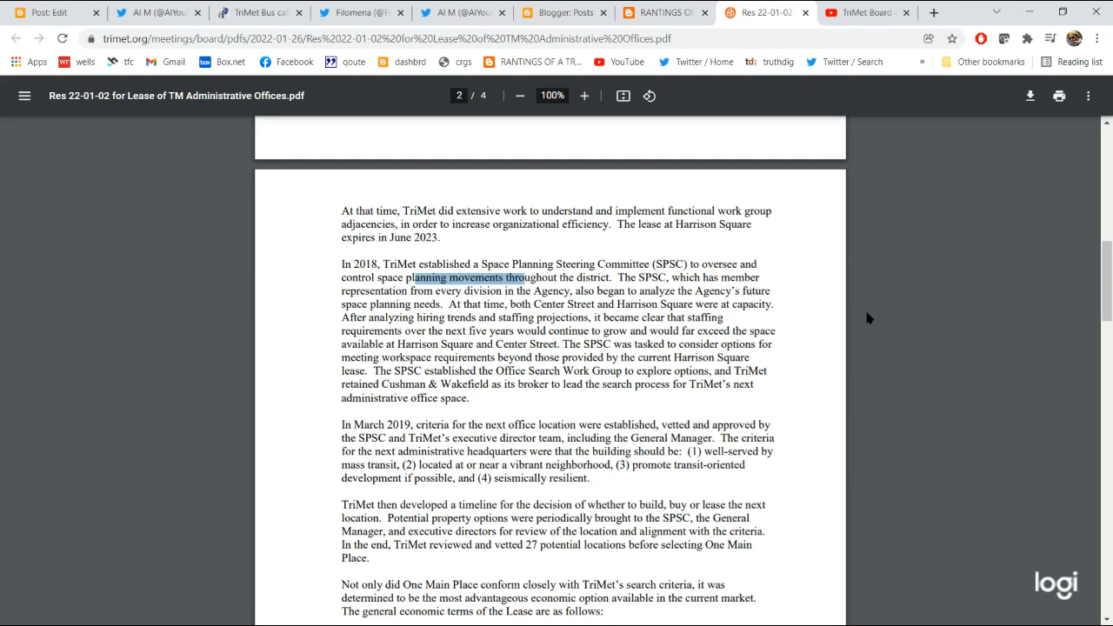
pyautogui.moveTo(838, 364)
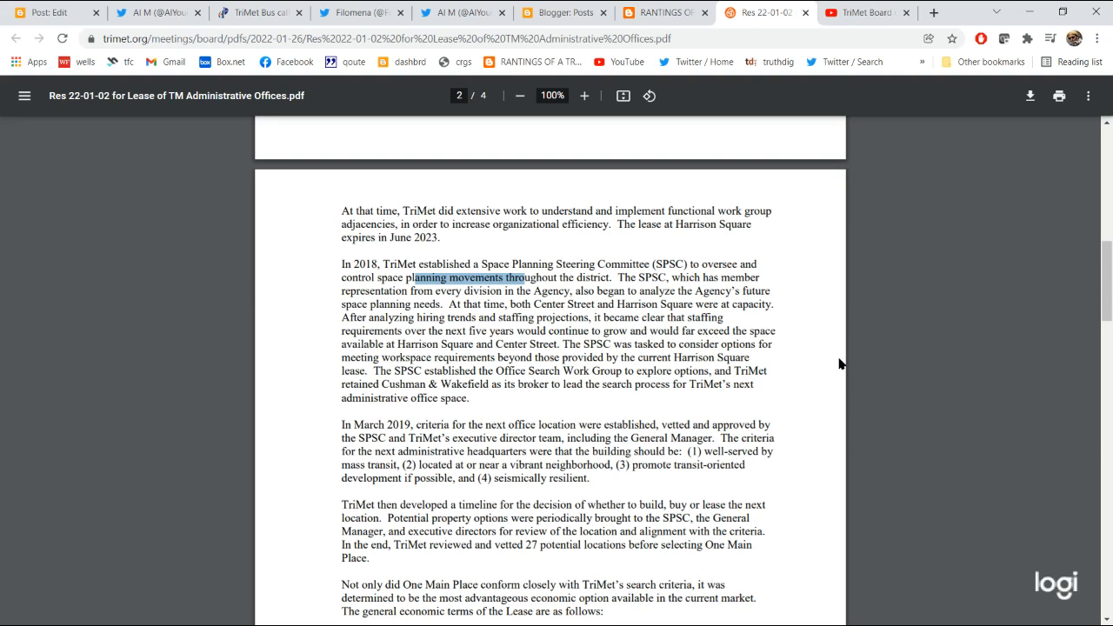
pyautogui.moveTo(619, 313)
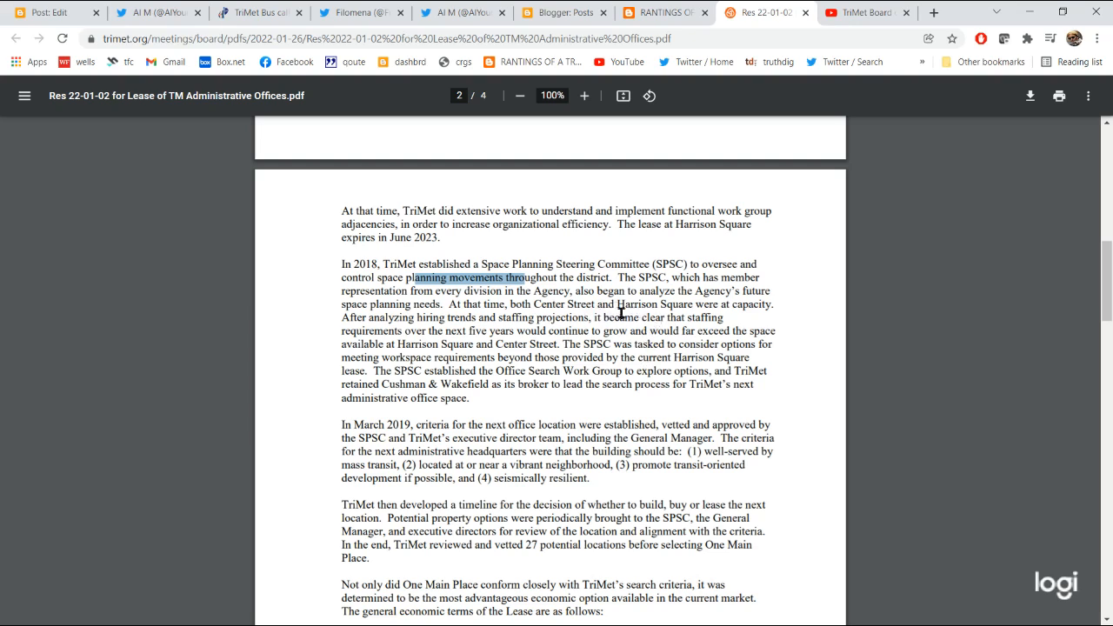
pyautogui.moveTo(400, 334)
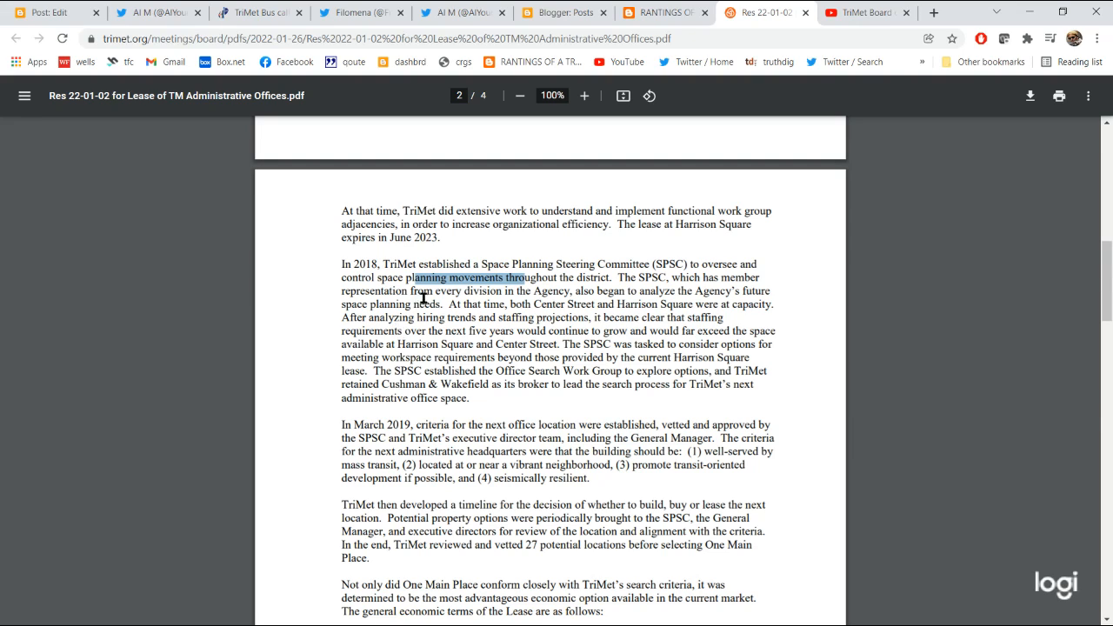
pyautogui.moveTo(556, 346)
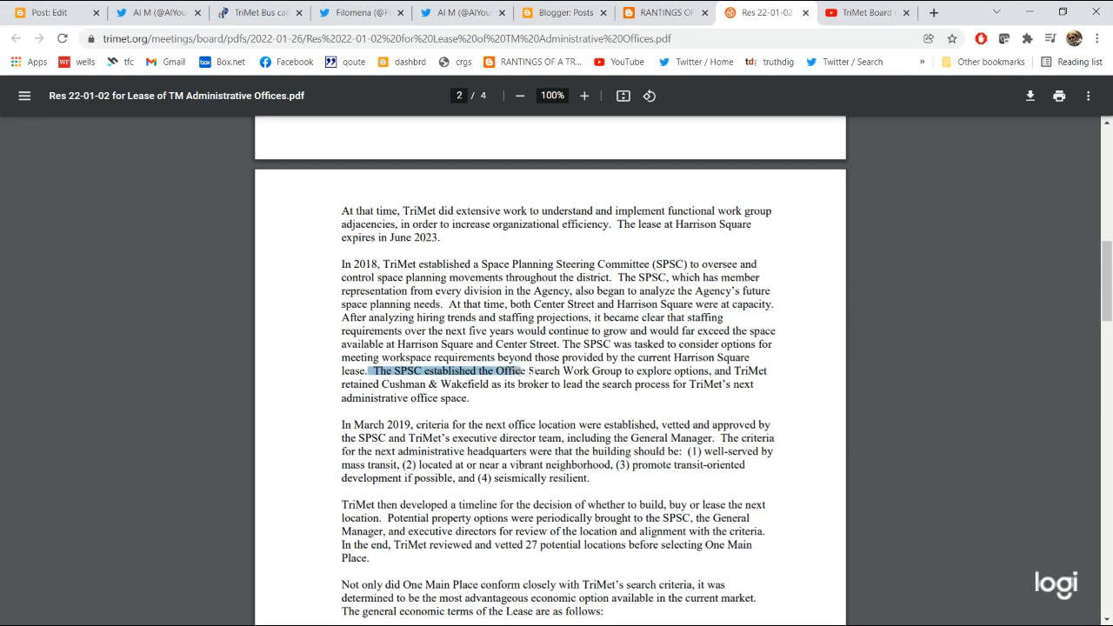
pyautogui.moveTo(518, 370); pyautogui.dragTo(626, 370)
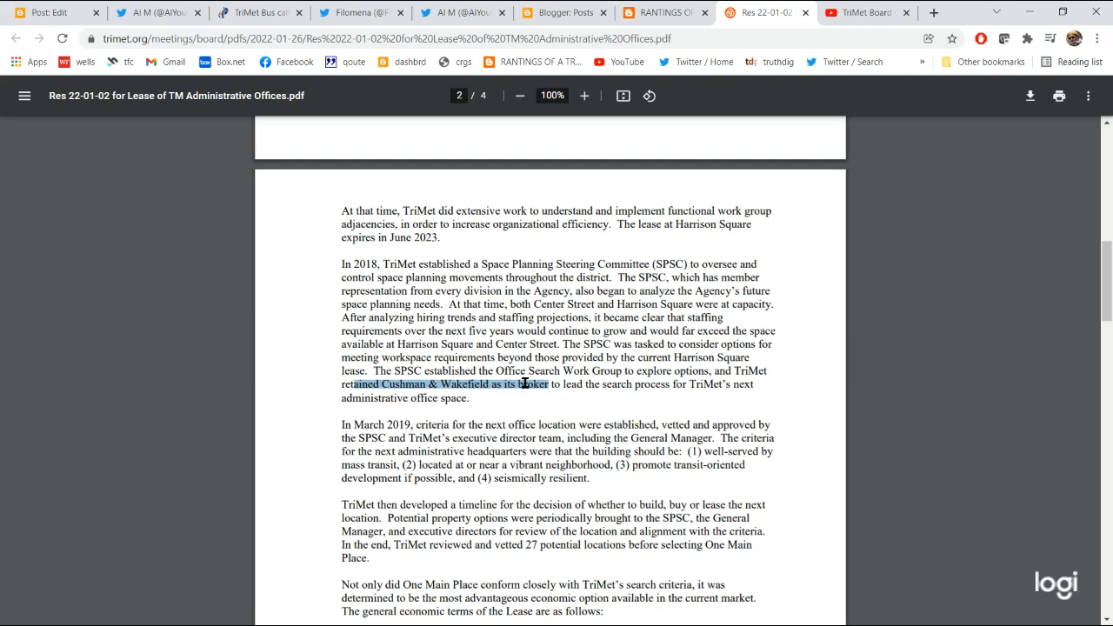
pyautogui.moveTo(355, 428)
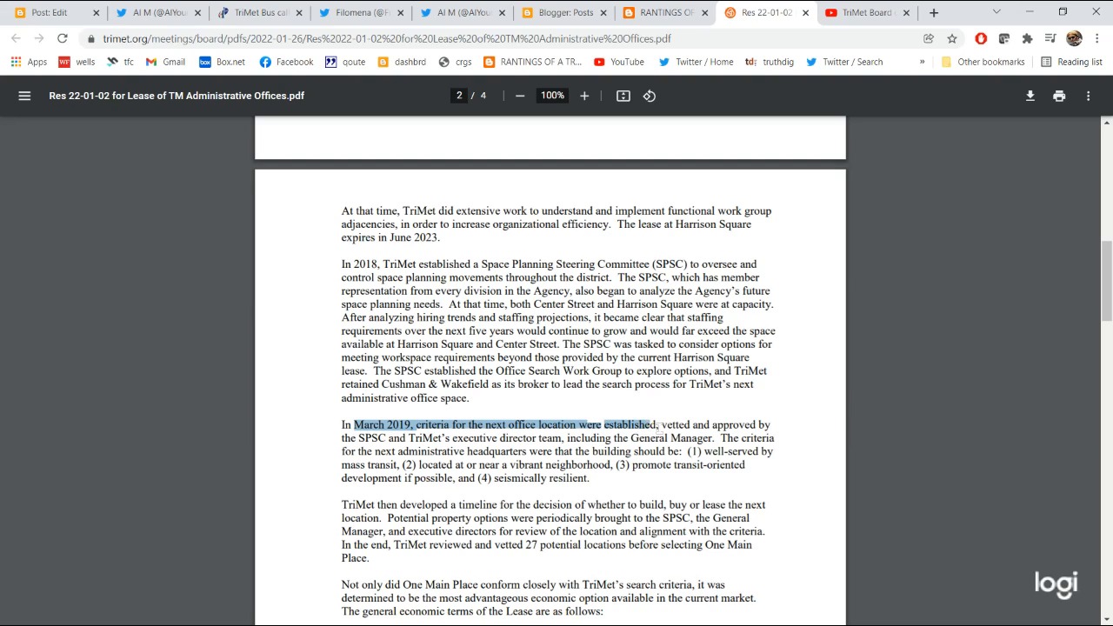
# Highlight the office-criteria date and SPSC property-options phrases, clearing earlier highlights
pyautogui.moveTo(630, 424); pyautogui.dragTo(535, 438)
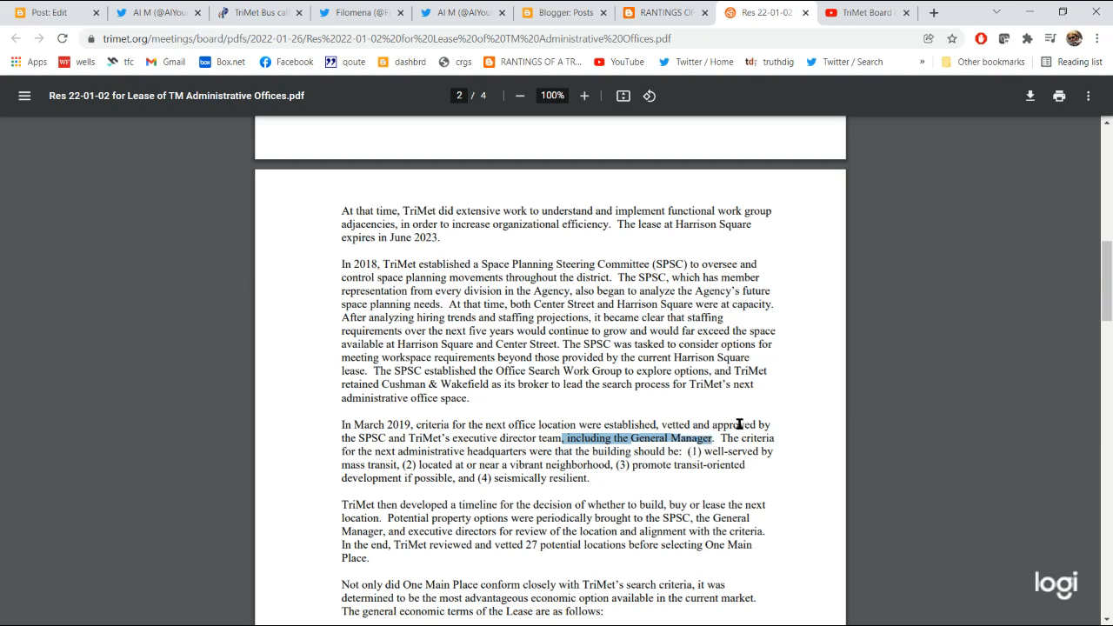
pyautogui.moveTo(734, 419)
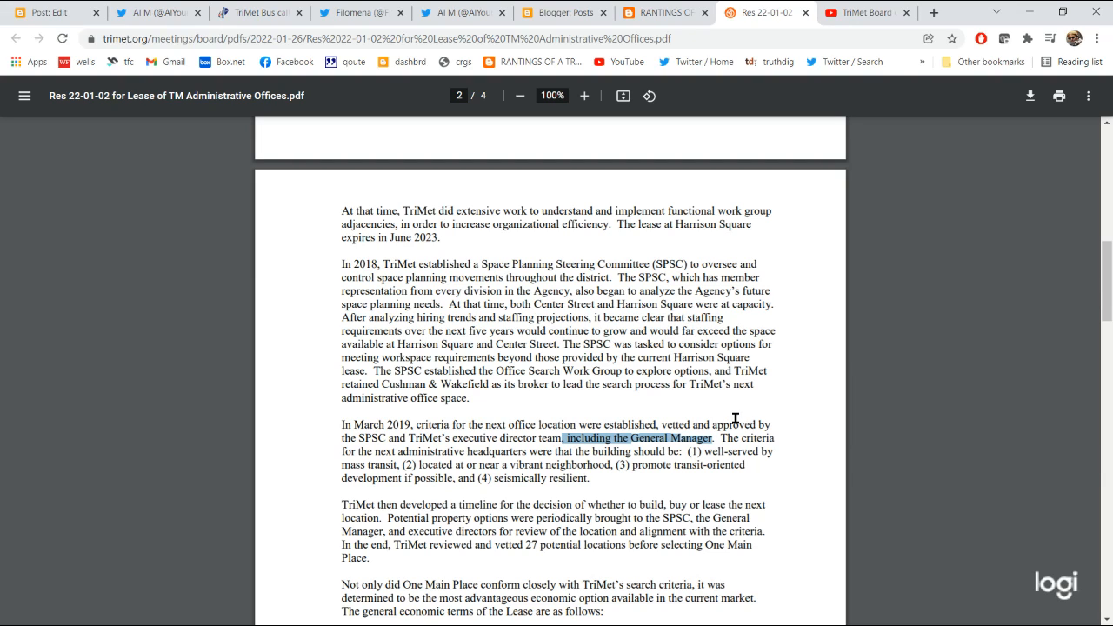
pyautogui.click(803, 449)
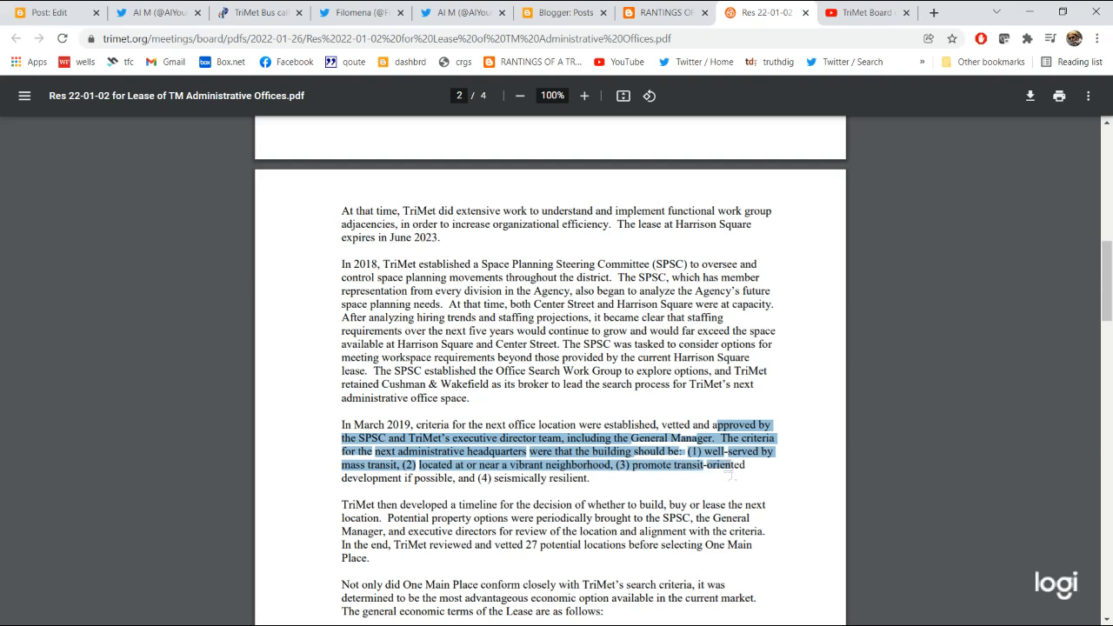
pyautogui.click(668, 490)
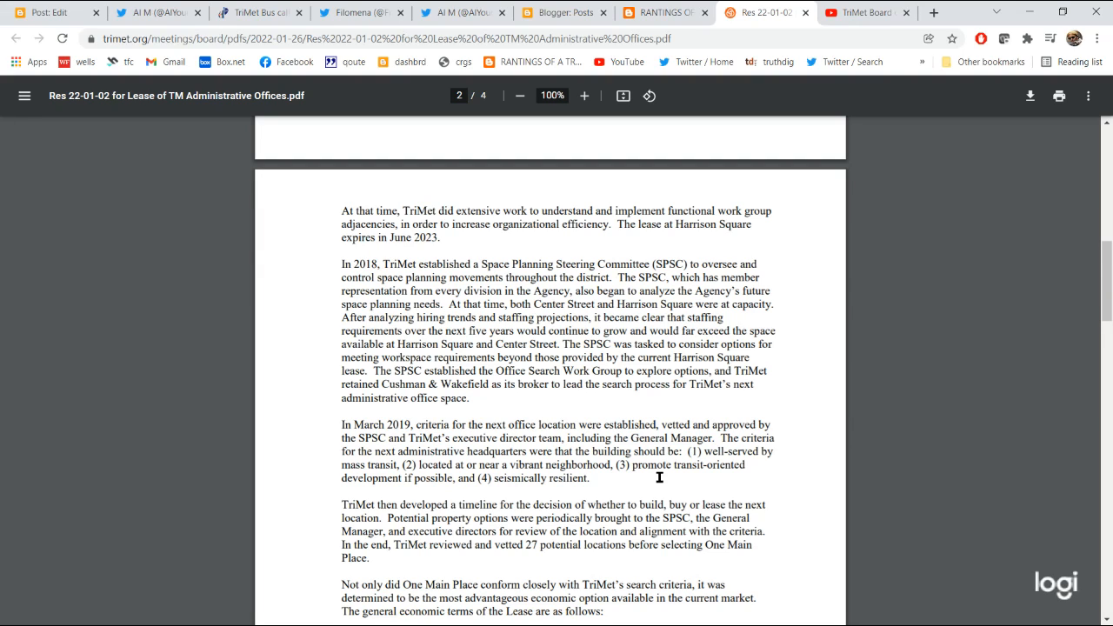
pyautogui.moveTo(716, 442)
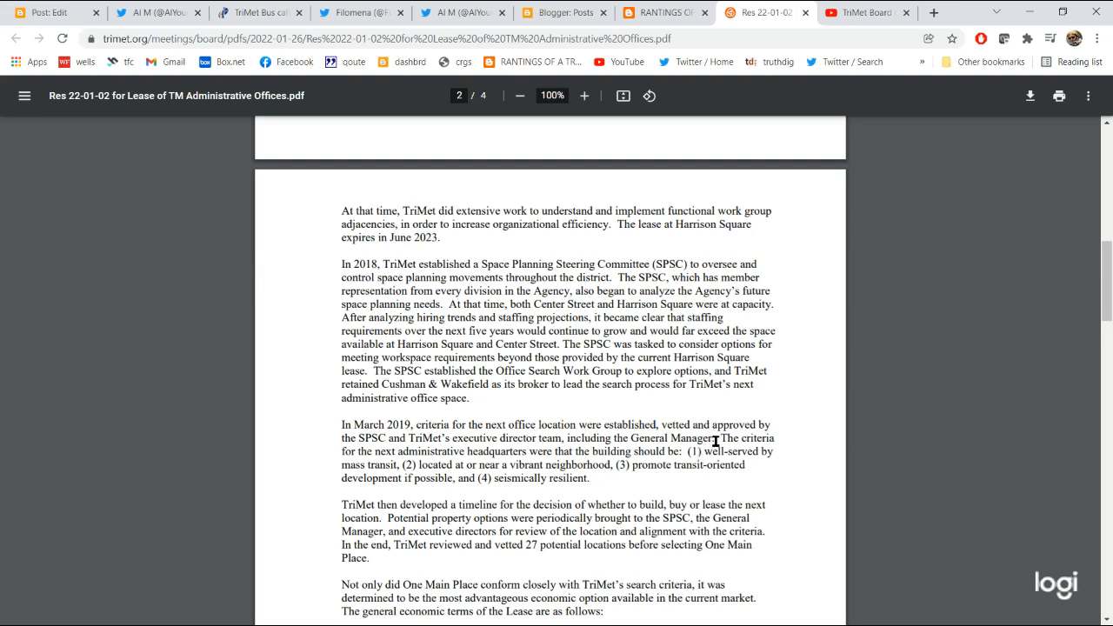
pyautogui.scroll(-3)
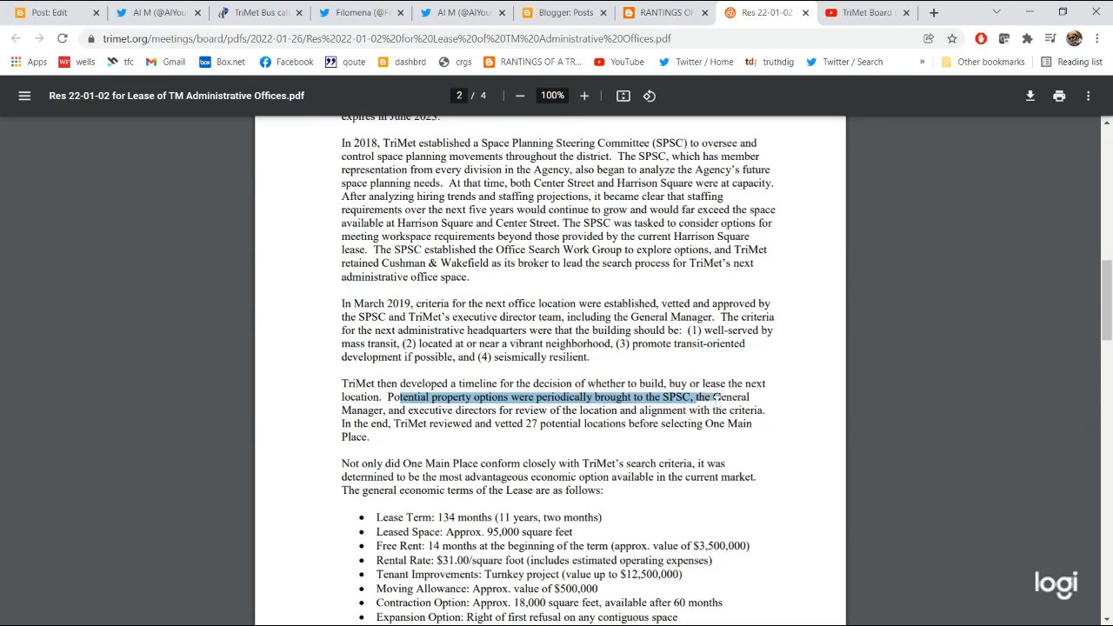
pyautogui.moveTo(706, 397); pyautogui.dragTo(564, 410)
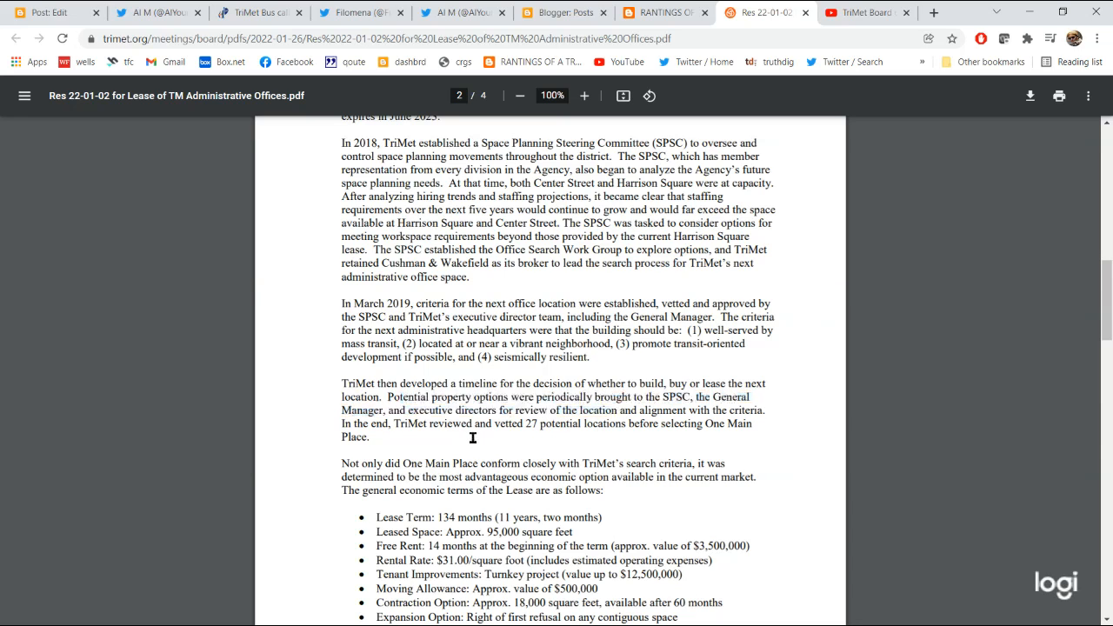
# Scroll to the lease's general economic terms list ending with the $33,000,000 total obligation
pyautogui.scroll(-3)
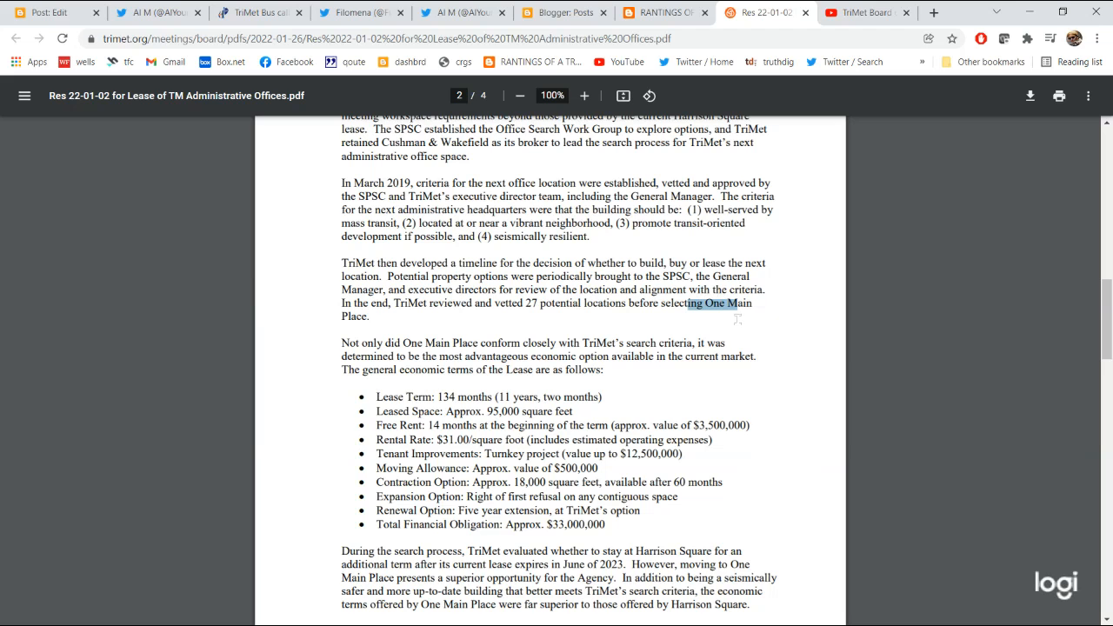
pyautogui.scroll(-3)
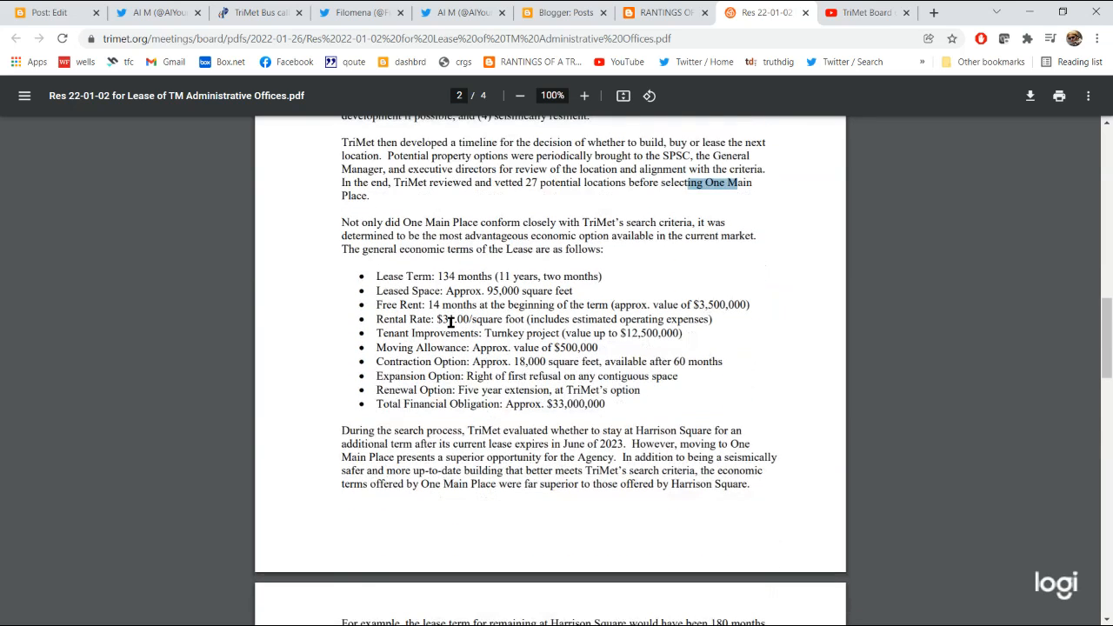
pyautogui.scroll(3)
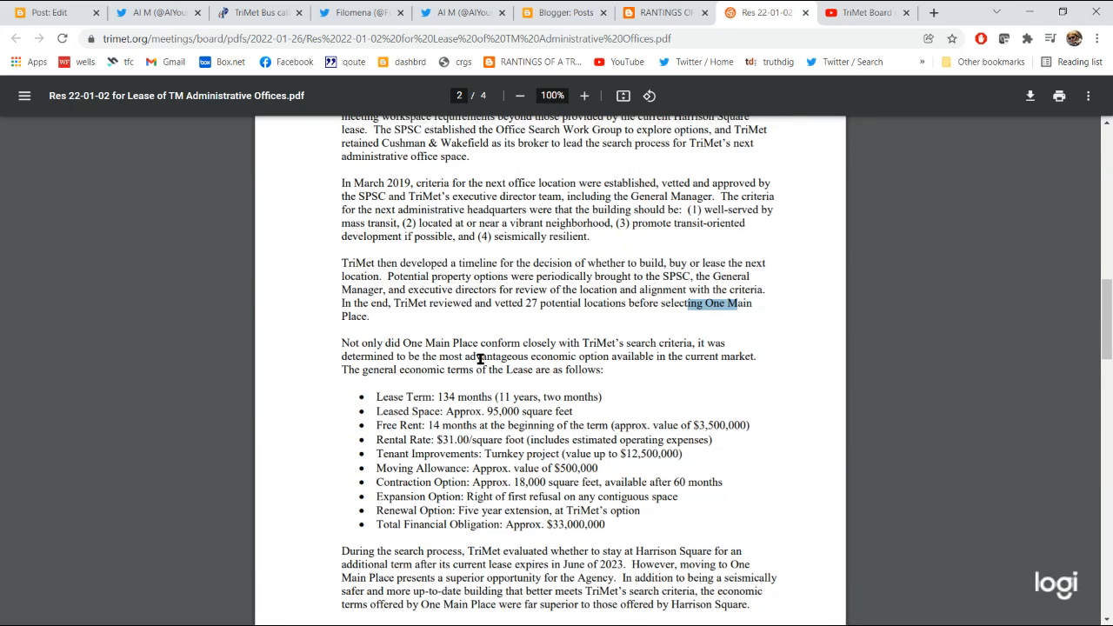
pyautogui.scroll(-3)
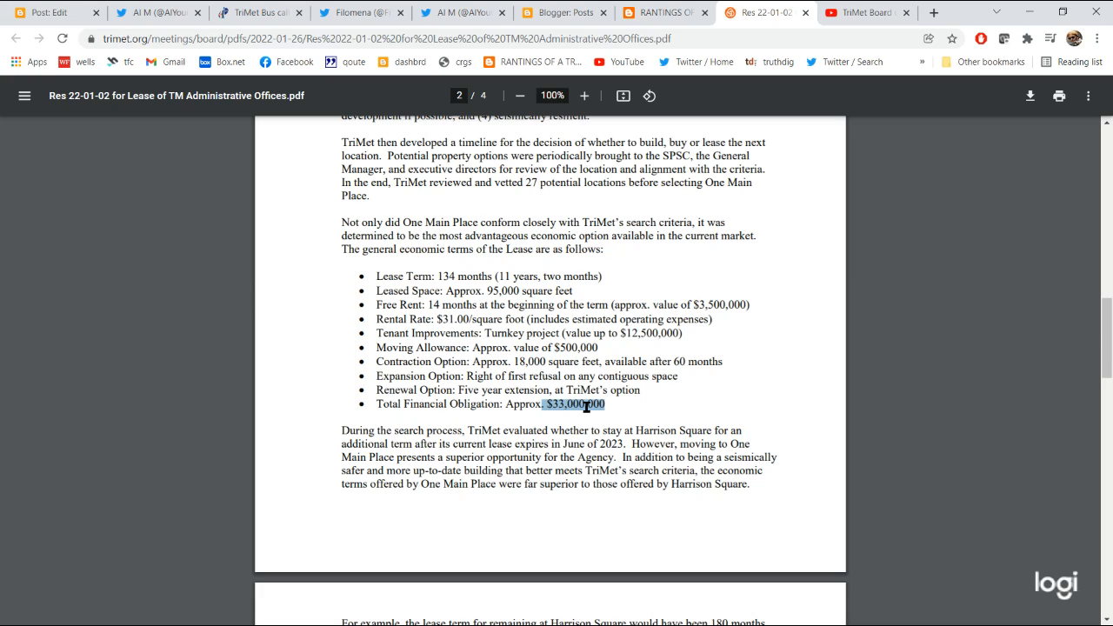
pyautogui.moveTo(640, 423)
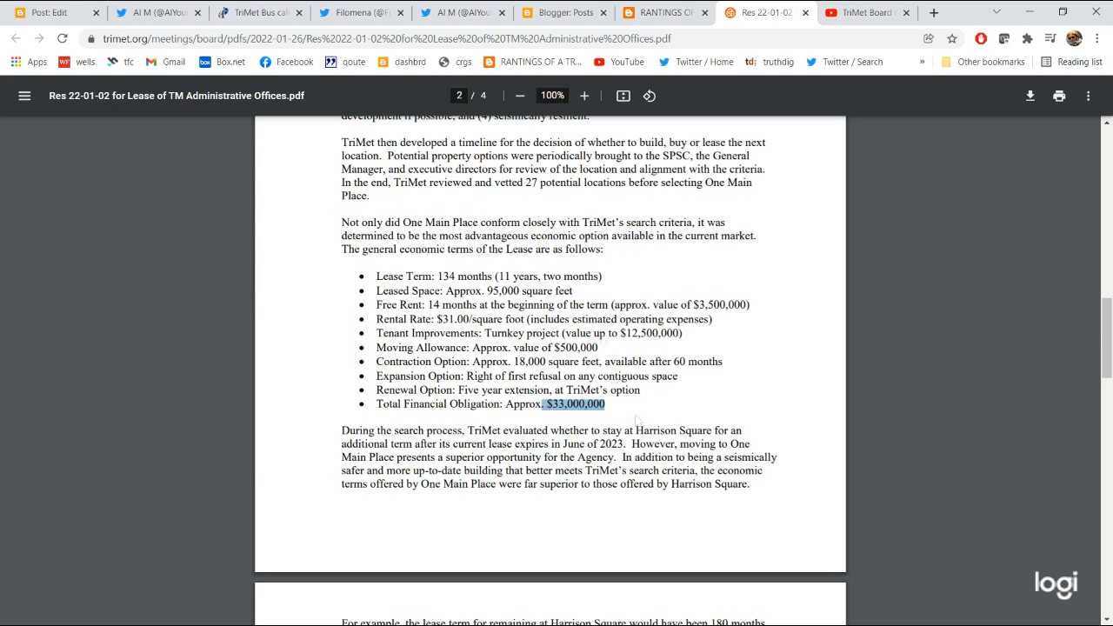
pyautogui.click(609, 355)
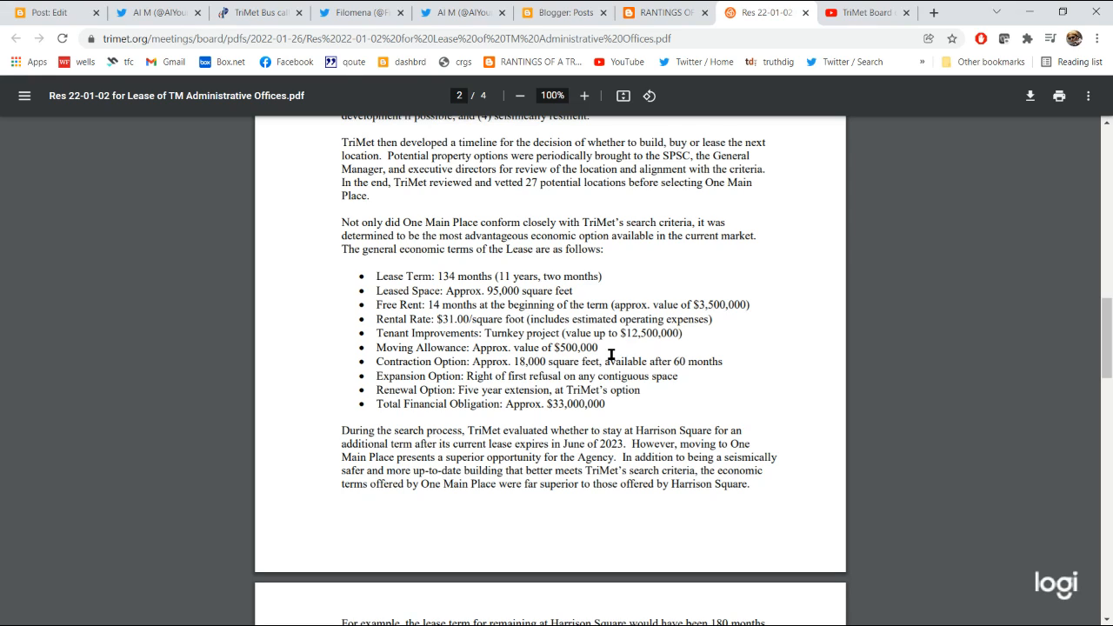
pyautogui.moveTo(264, 452)
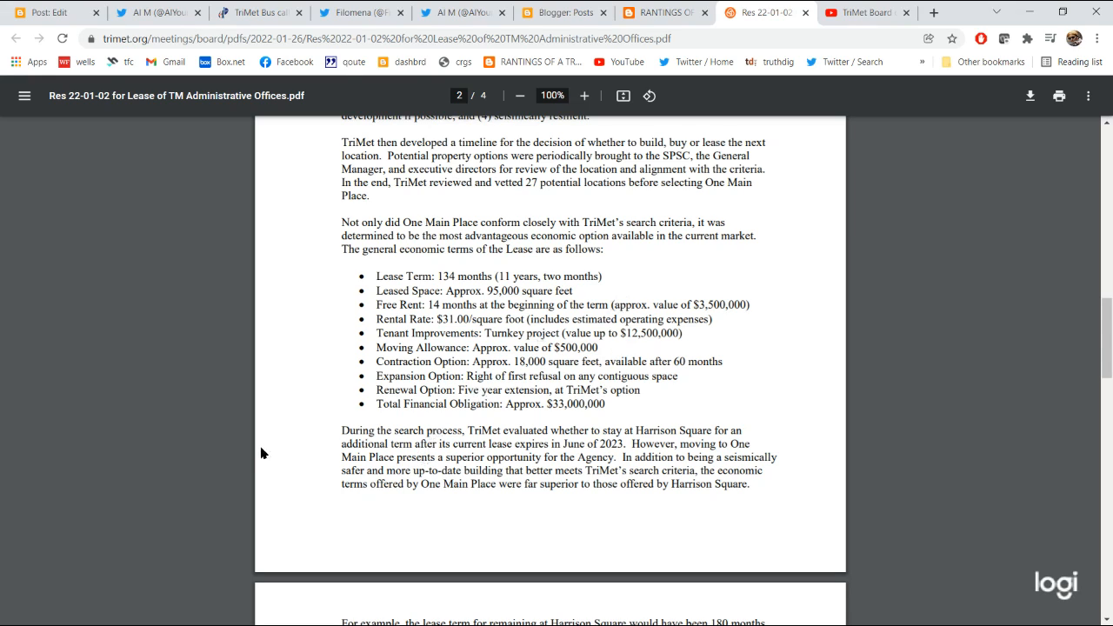
# Highlight the $33,000,000 figure, then scroll to page 3's Financial/Budget Impact section
pyautogui.scroll(-3)
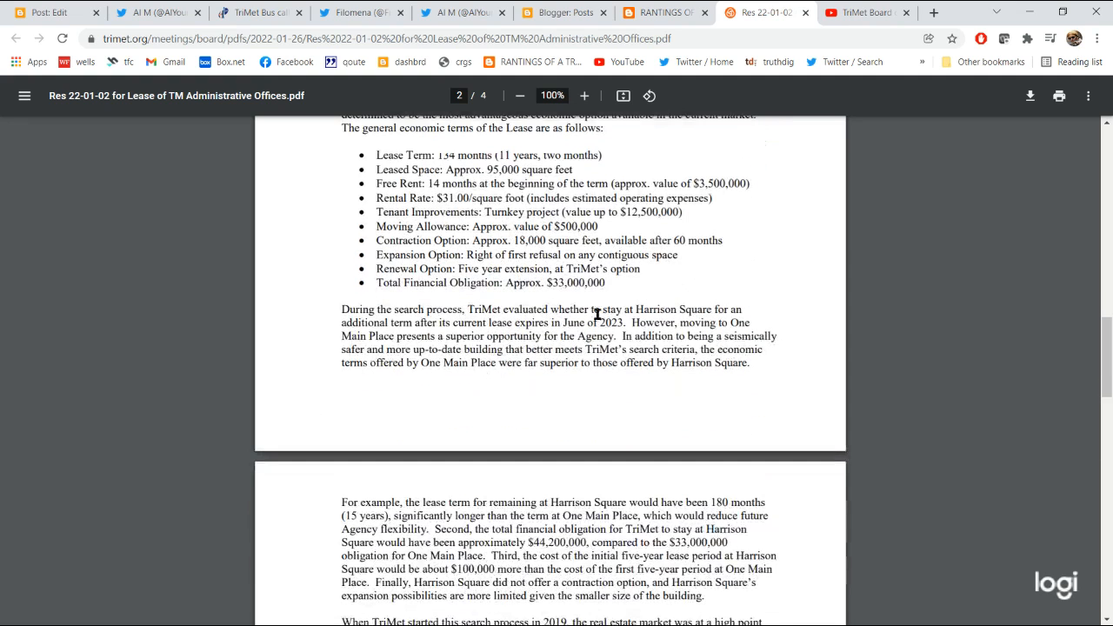
pyautogui.doubleClick(574, 281)
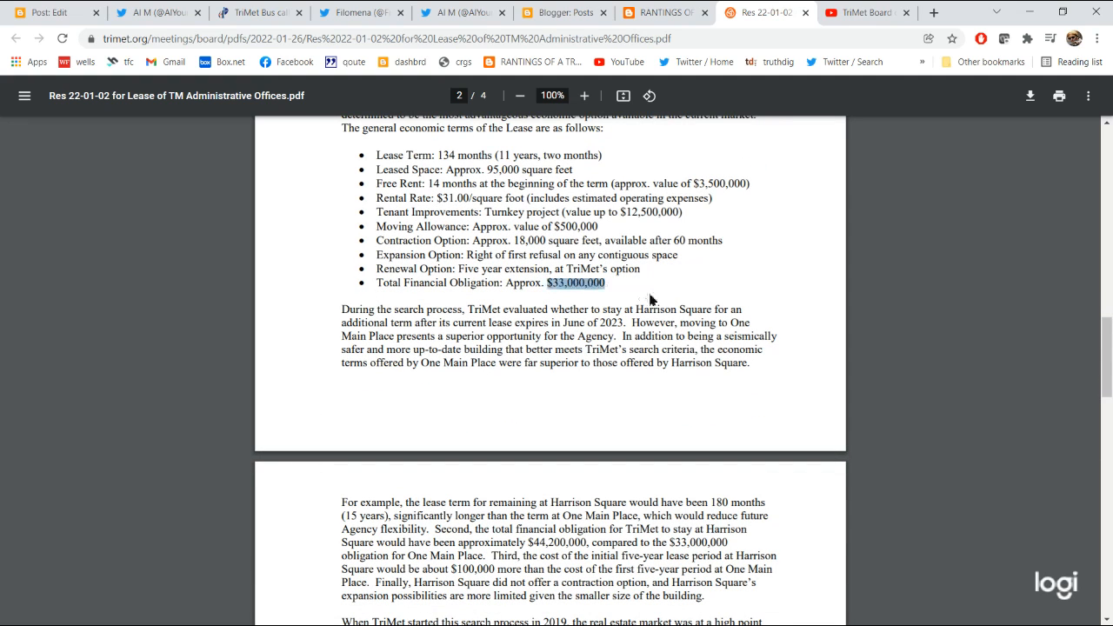
pyautogui.moveTo(579, 271)
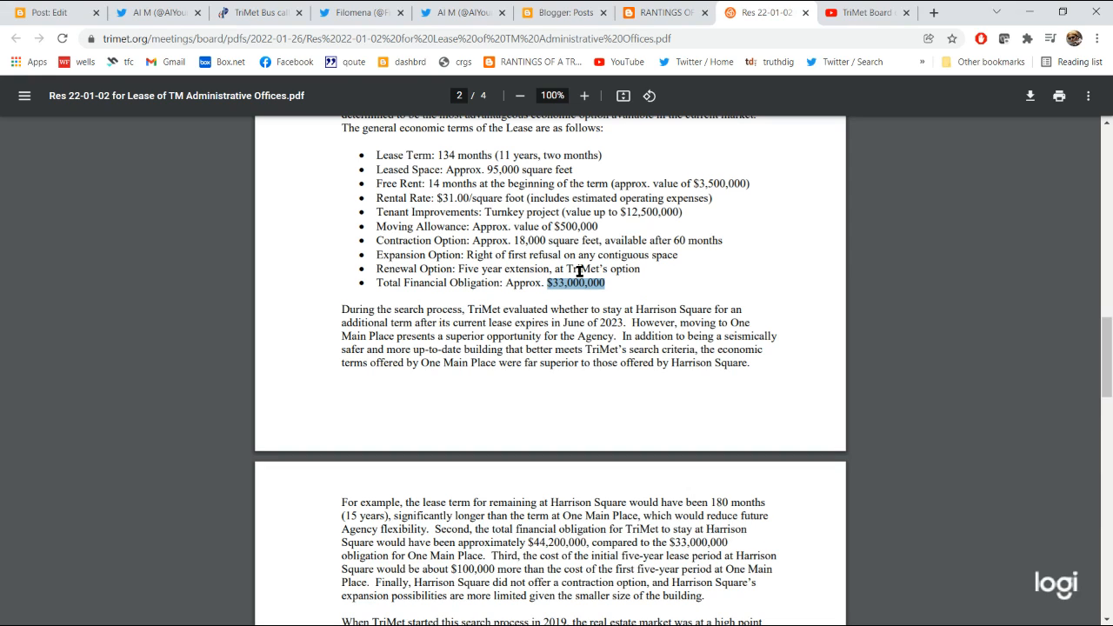
pyautogui.scroll(-3)
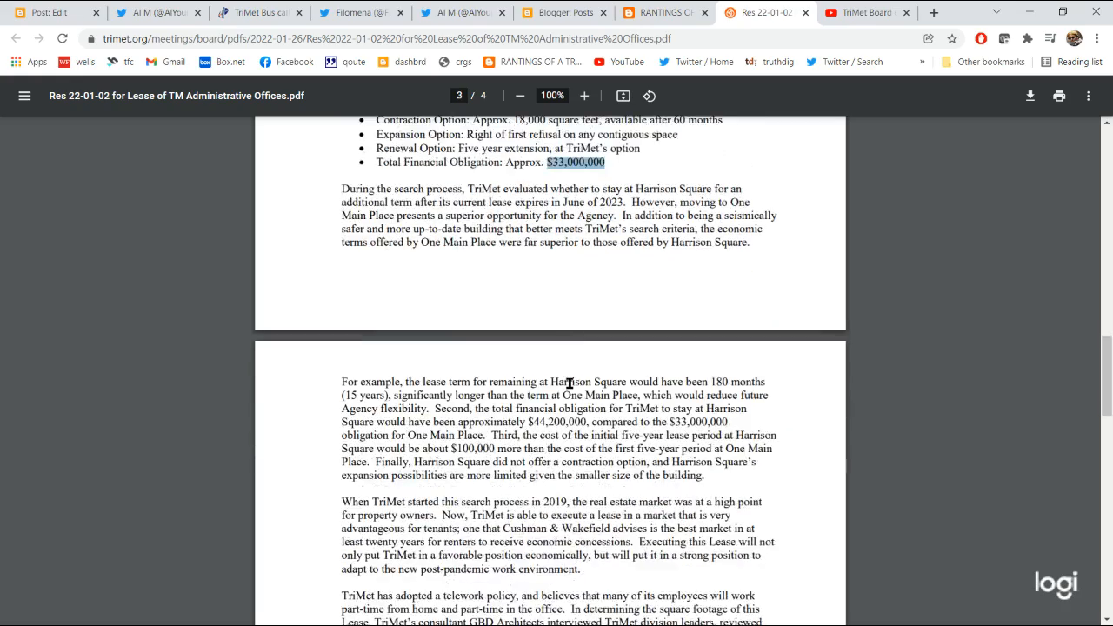
pyautogui.scroll(-3)
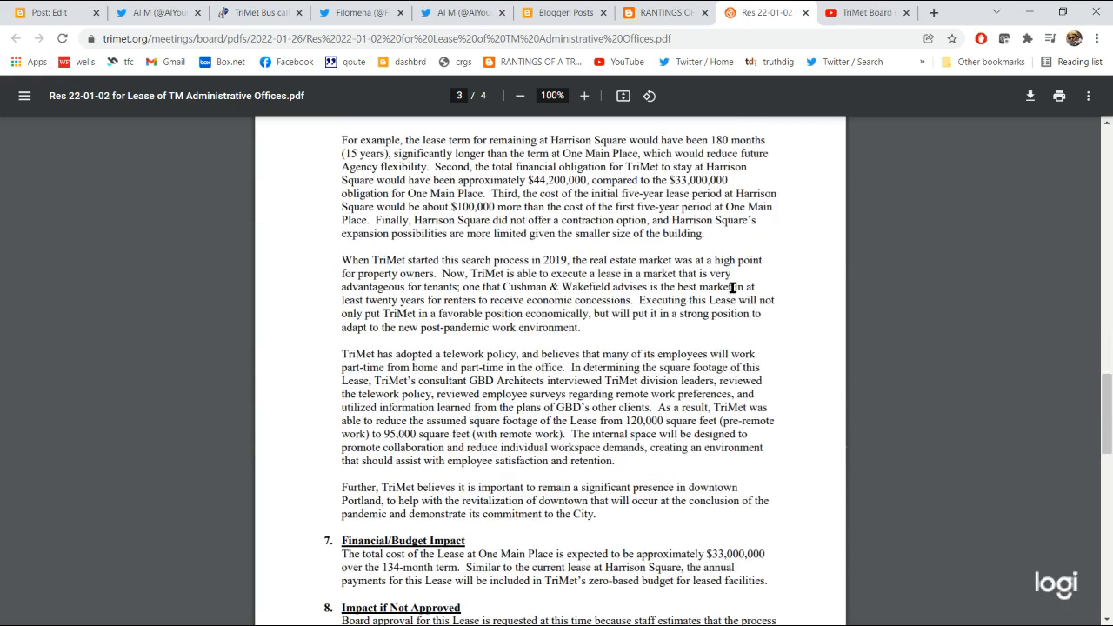
pyautogui.scroll(-3)
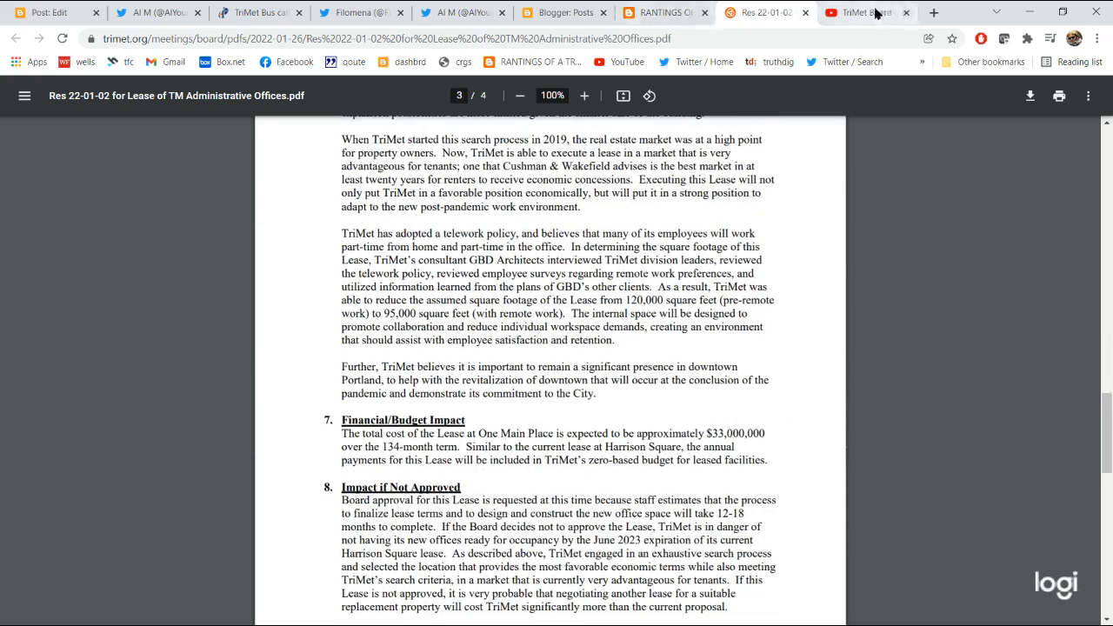
# Switch to the board meeting video and pause it for commentary around 1:16:20
pyautogui.click(861, 12)
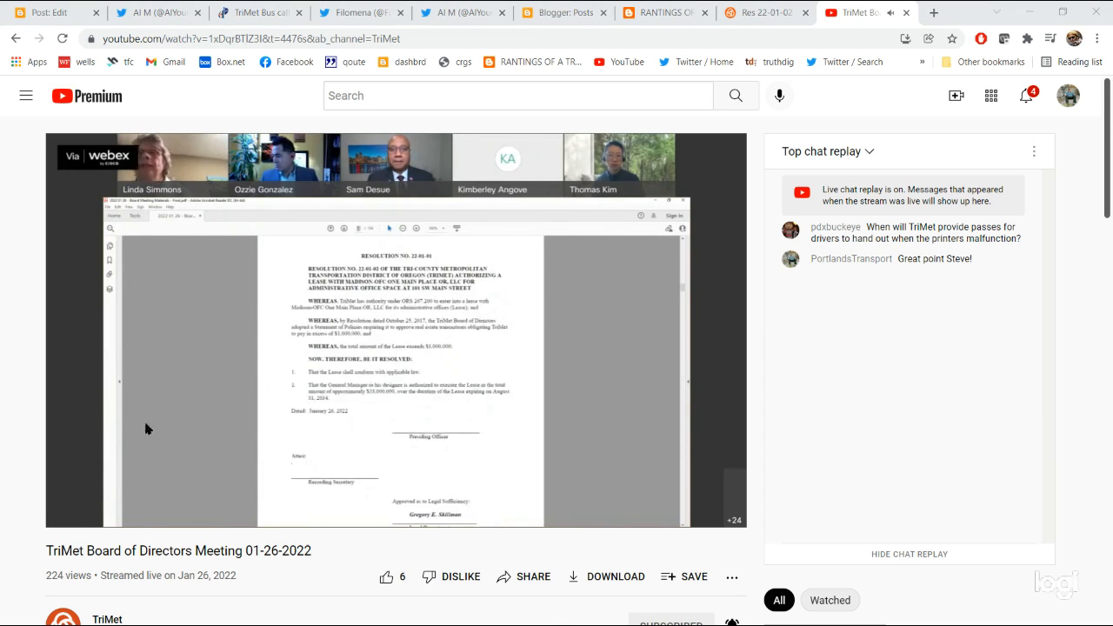
pyautogui.moveTo(14, 396)
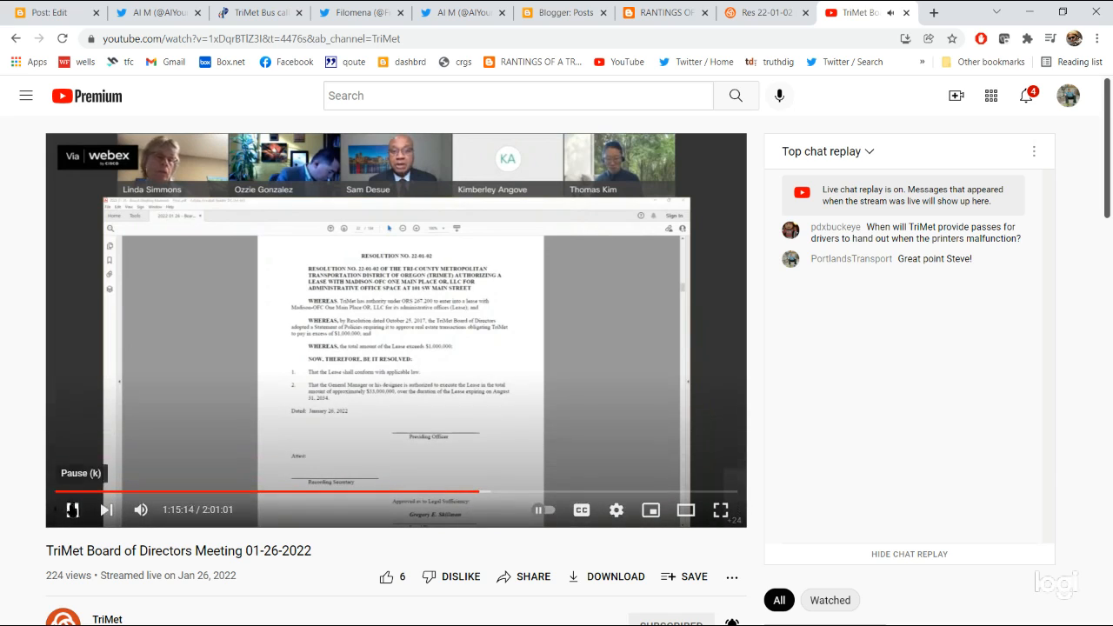
pyautogui.click(73, 509)
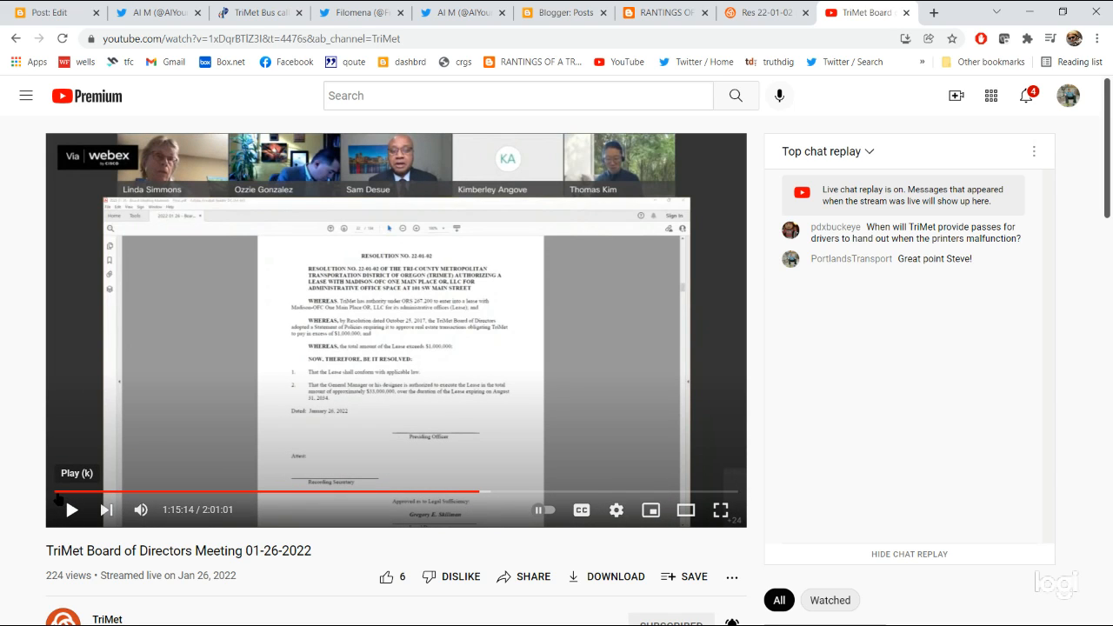
pyautogui.moveTo(38, 378)
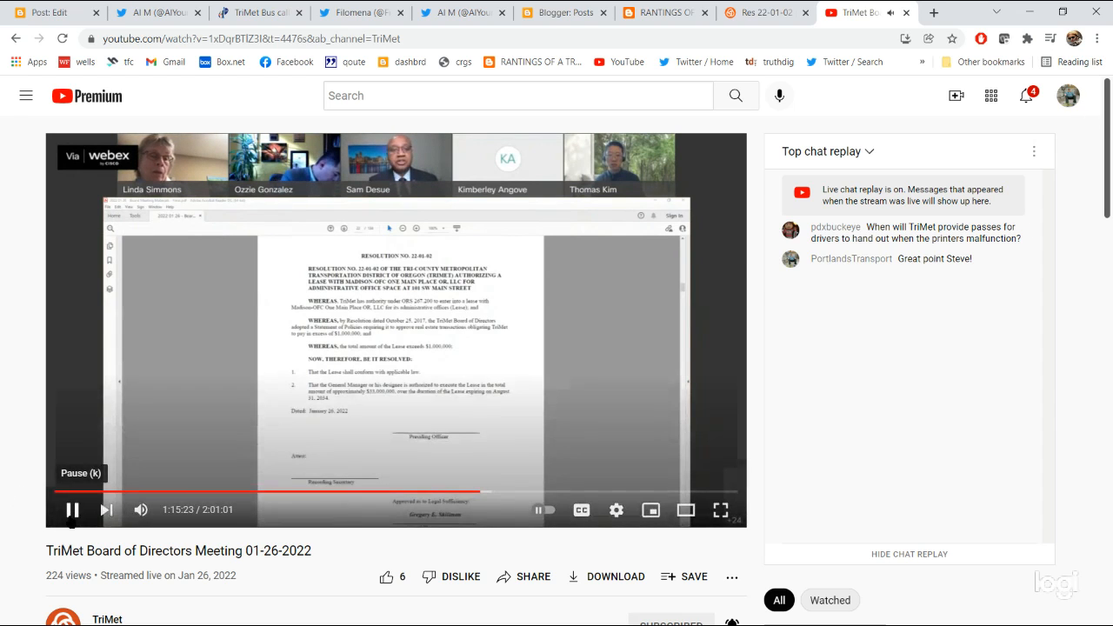
pyautogui.click(73, 510)
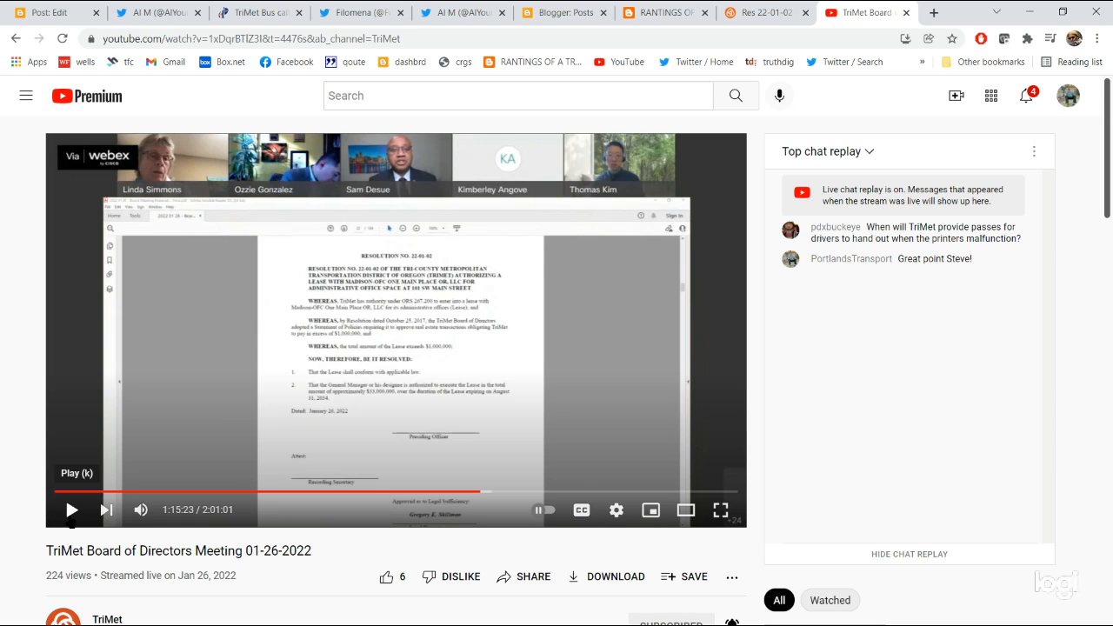
pyautogui.moveTo(7, 487)
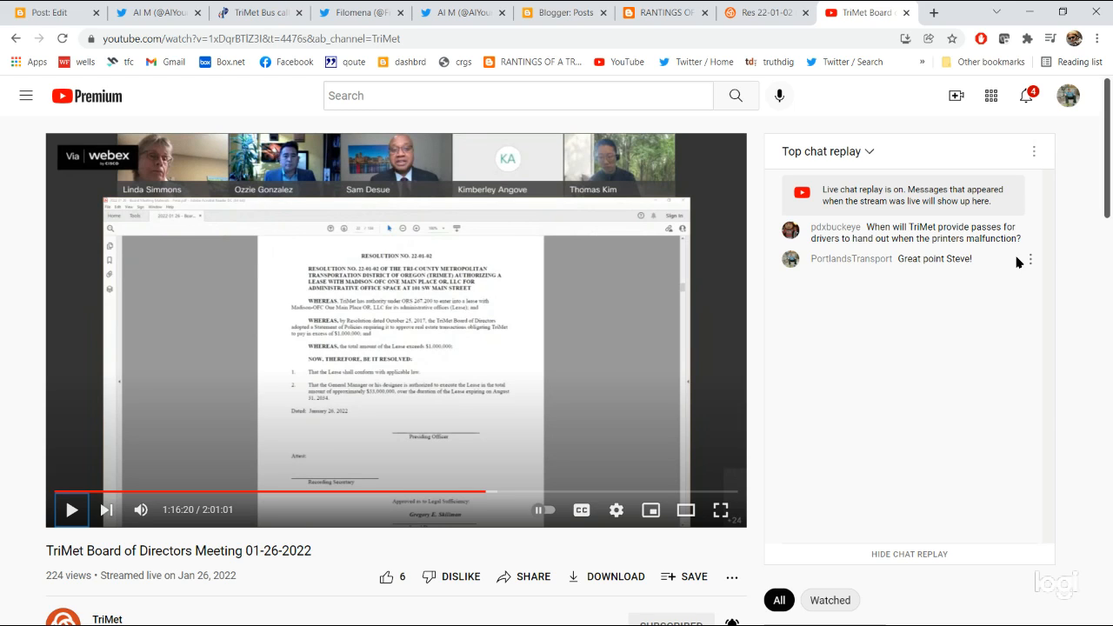
# Resume the board meeting video past 1:17
pyautogui.click(73, 509)
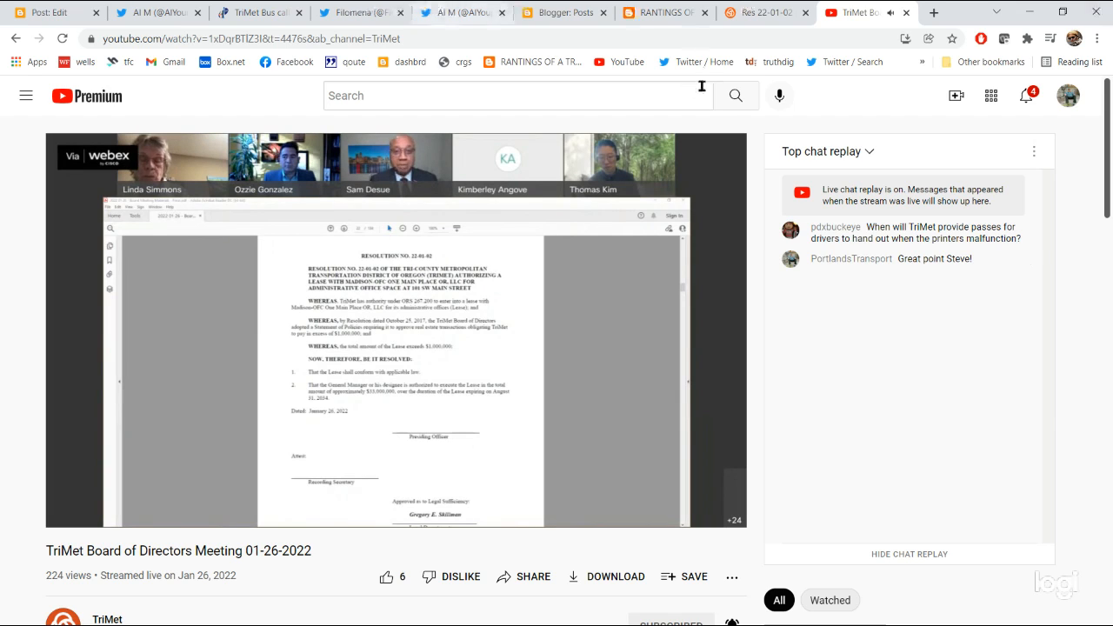
pyautogui.moveTo(1057, 352)
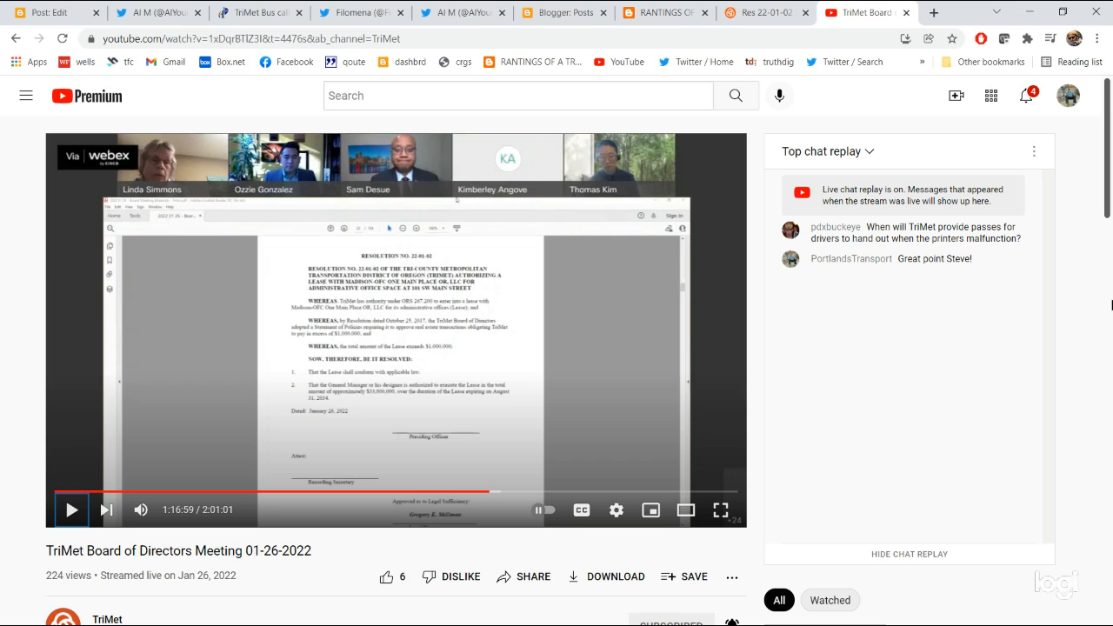
pyautogui.moveTo(208, 473)
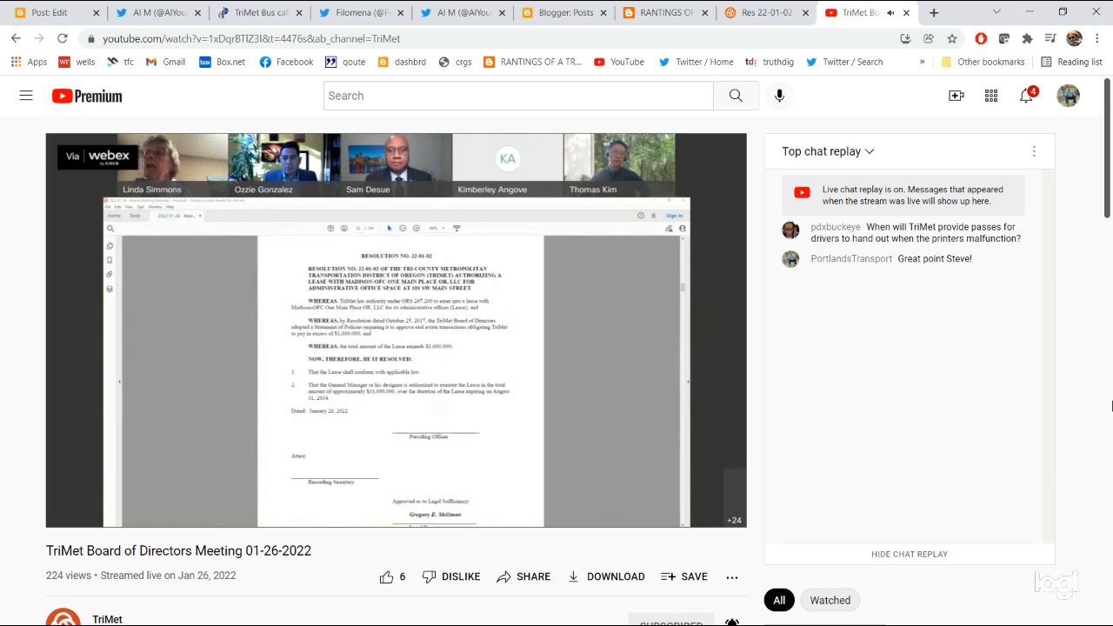
# Alternate playing and pausing the meeting video for commentary up to 1:19:26
pyautogui.click(393, 348)
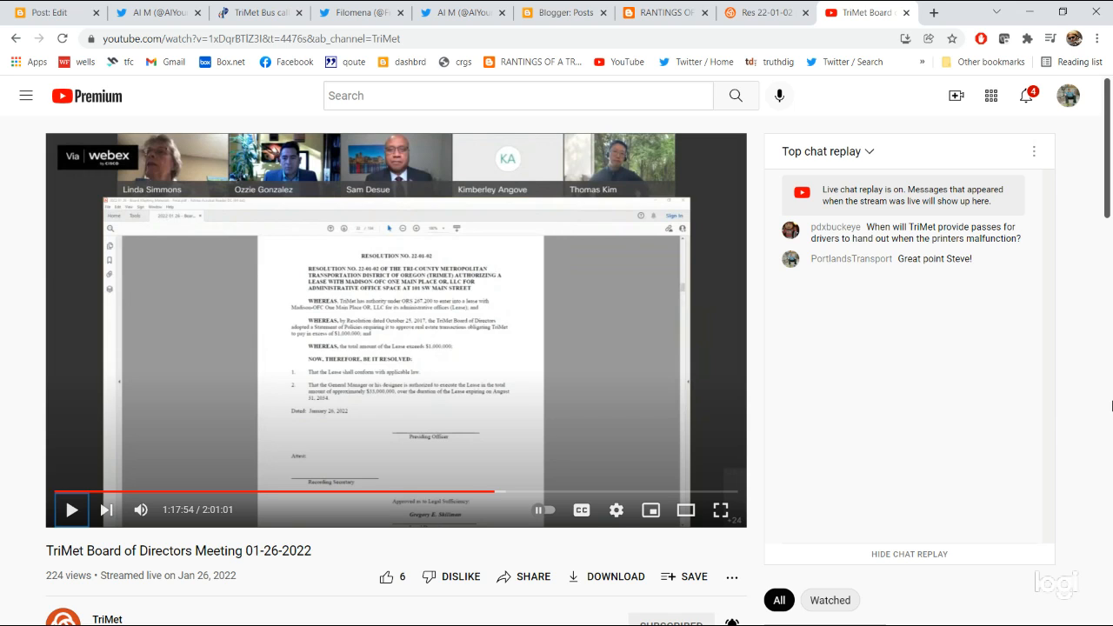
pyautogui.click(71, 510)
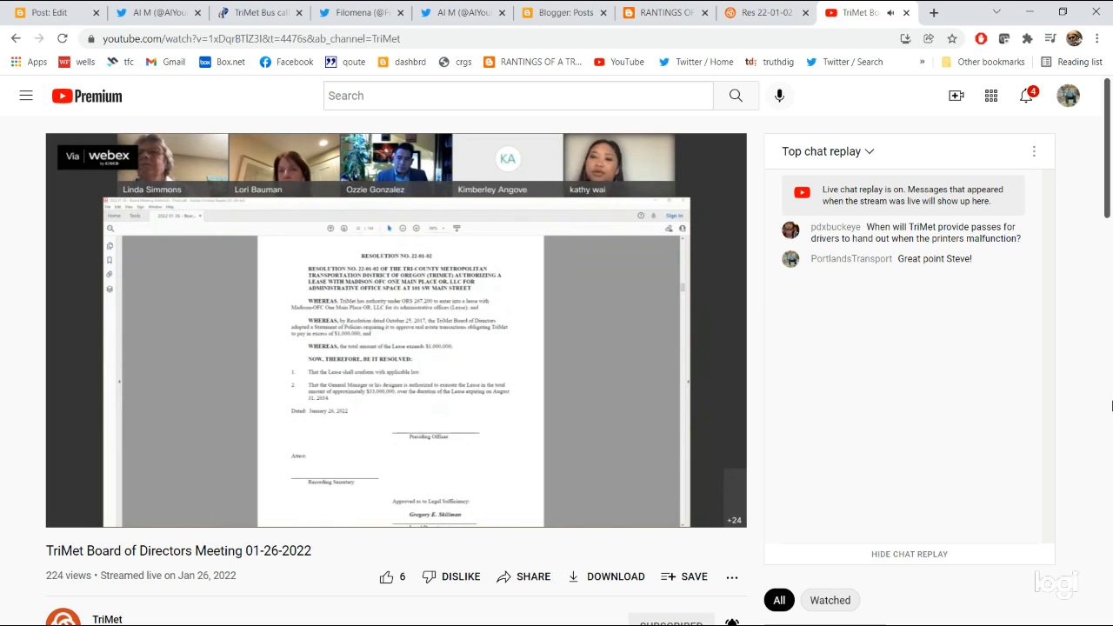
pyautogui.click(391, 348)
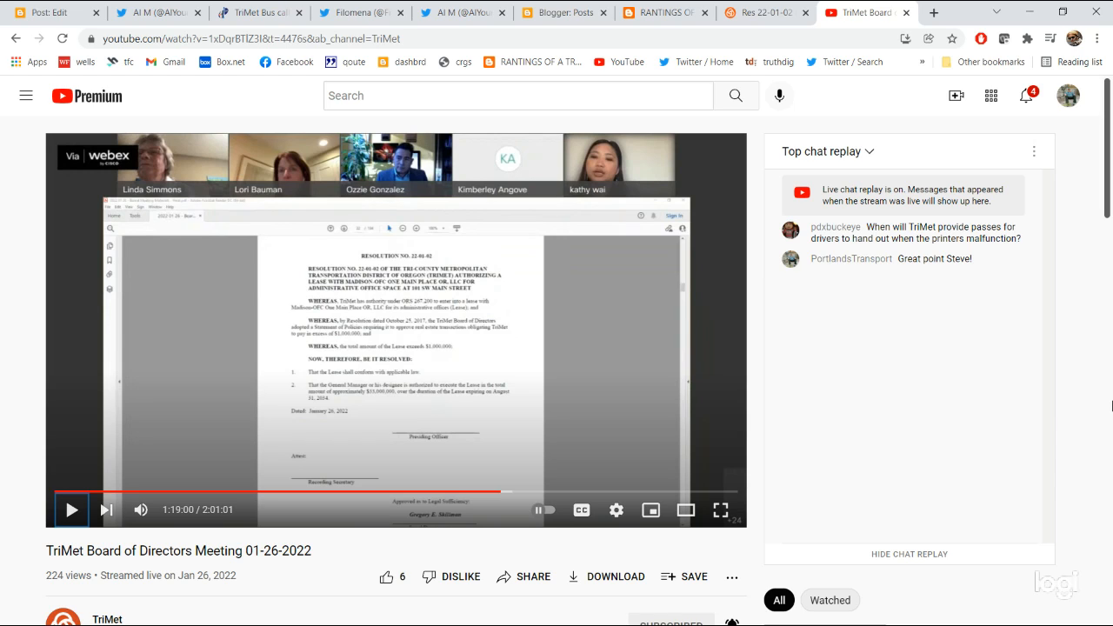
pyautogui.click(71, 509)
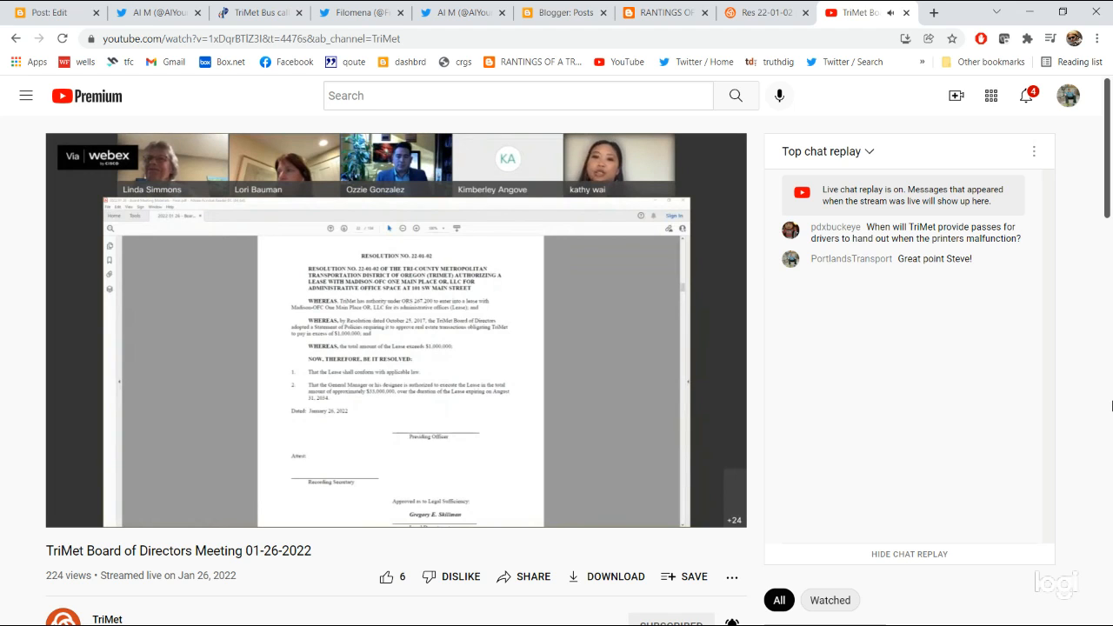
pyautogui.click(391, 348)
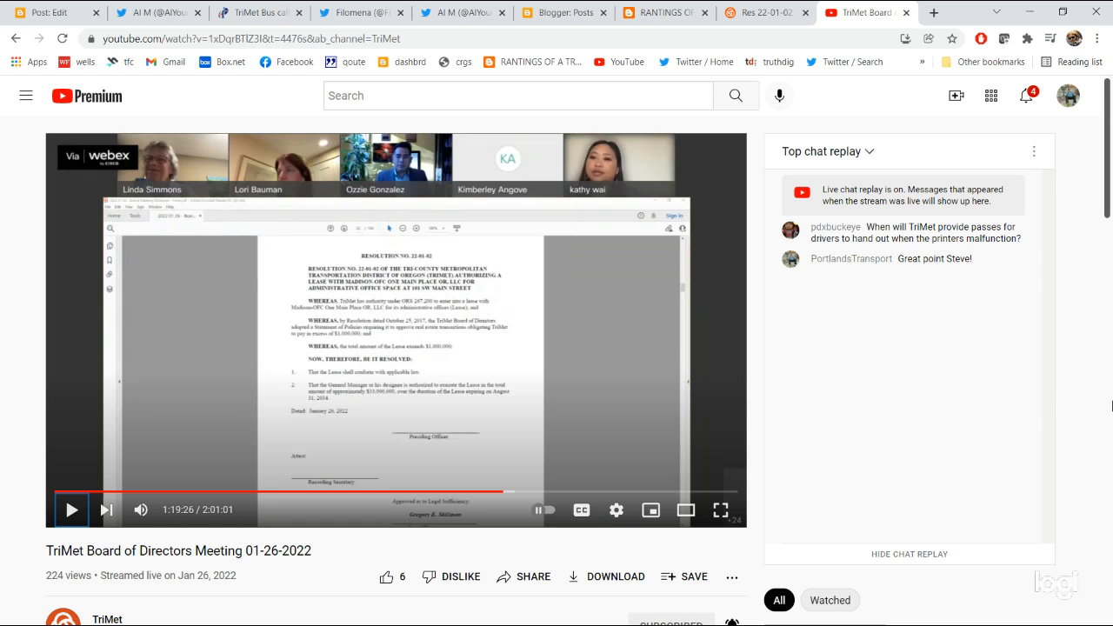
# Play the resolution discussion on to about 1:20:01
pyautogui.click(71, 509)
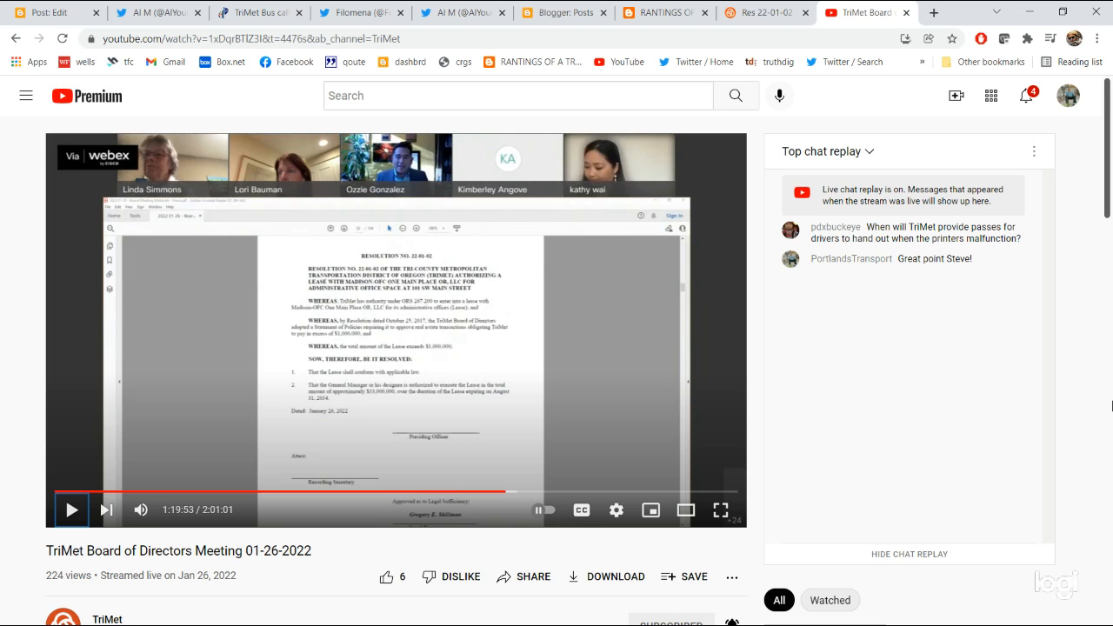
pyautogui.click(71, 509)
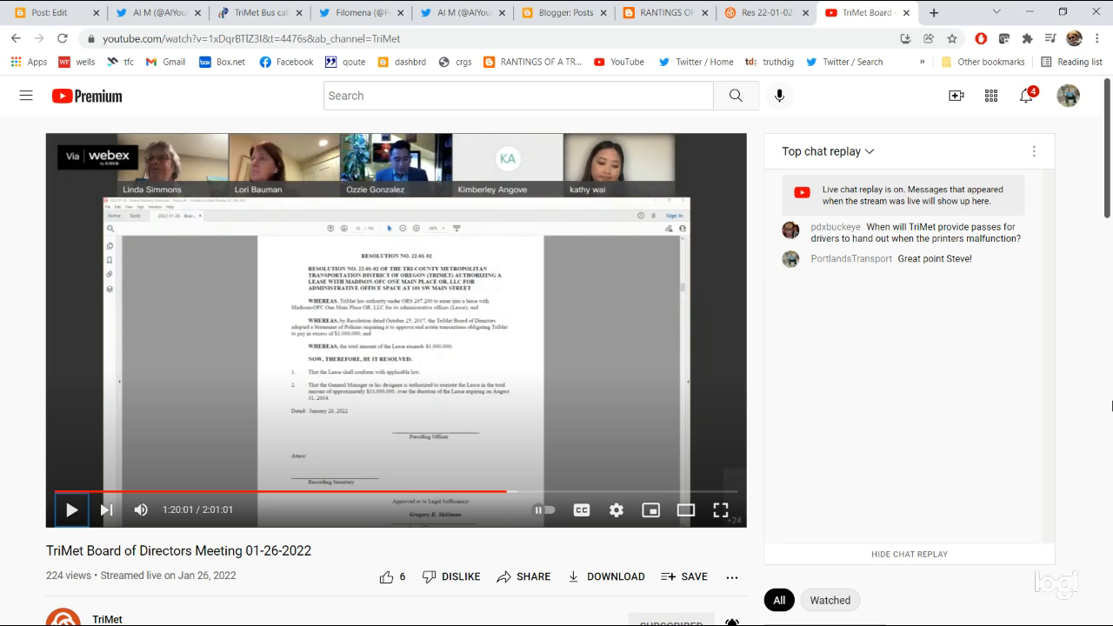
# Resume the meeting replay and let it run to about 1:20:59 on the lease resolution
pyautogui.click(73, 510)
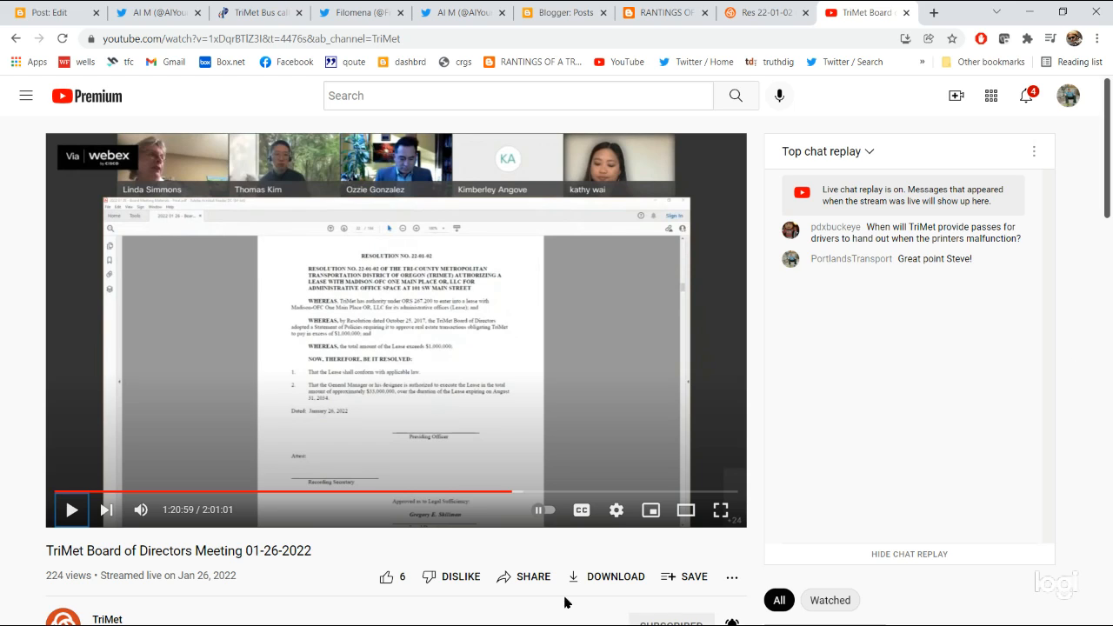
pyautogui.moveTo(584, 560)
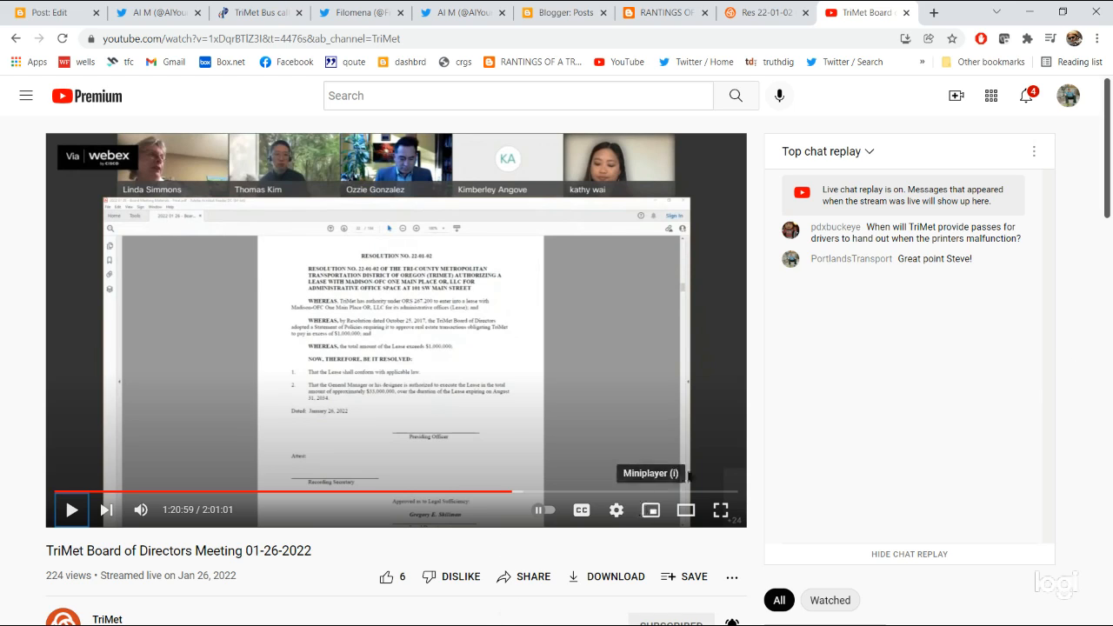
pyautogui.moveTo(560, 619)
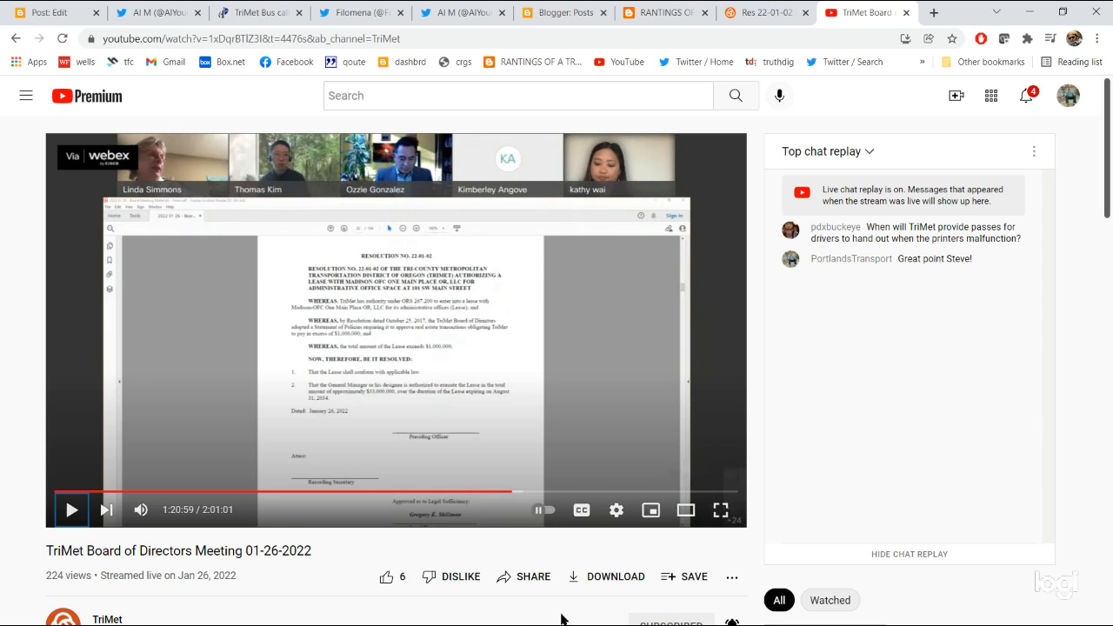